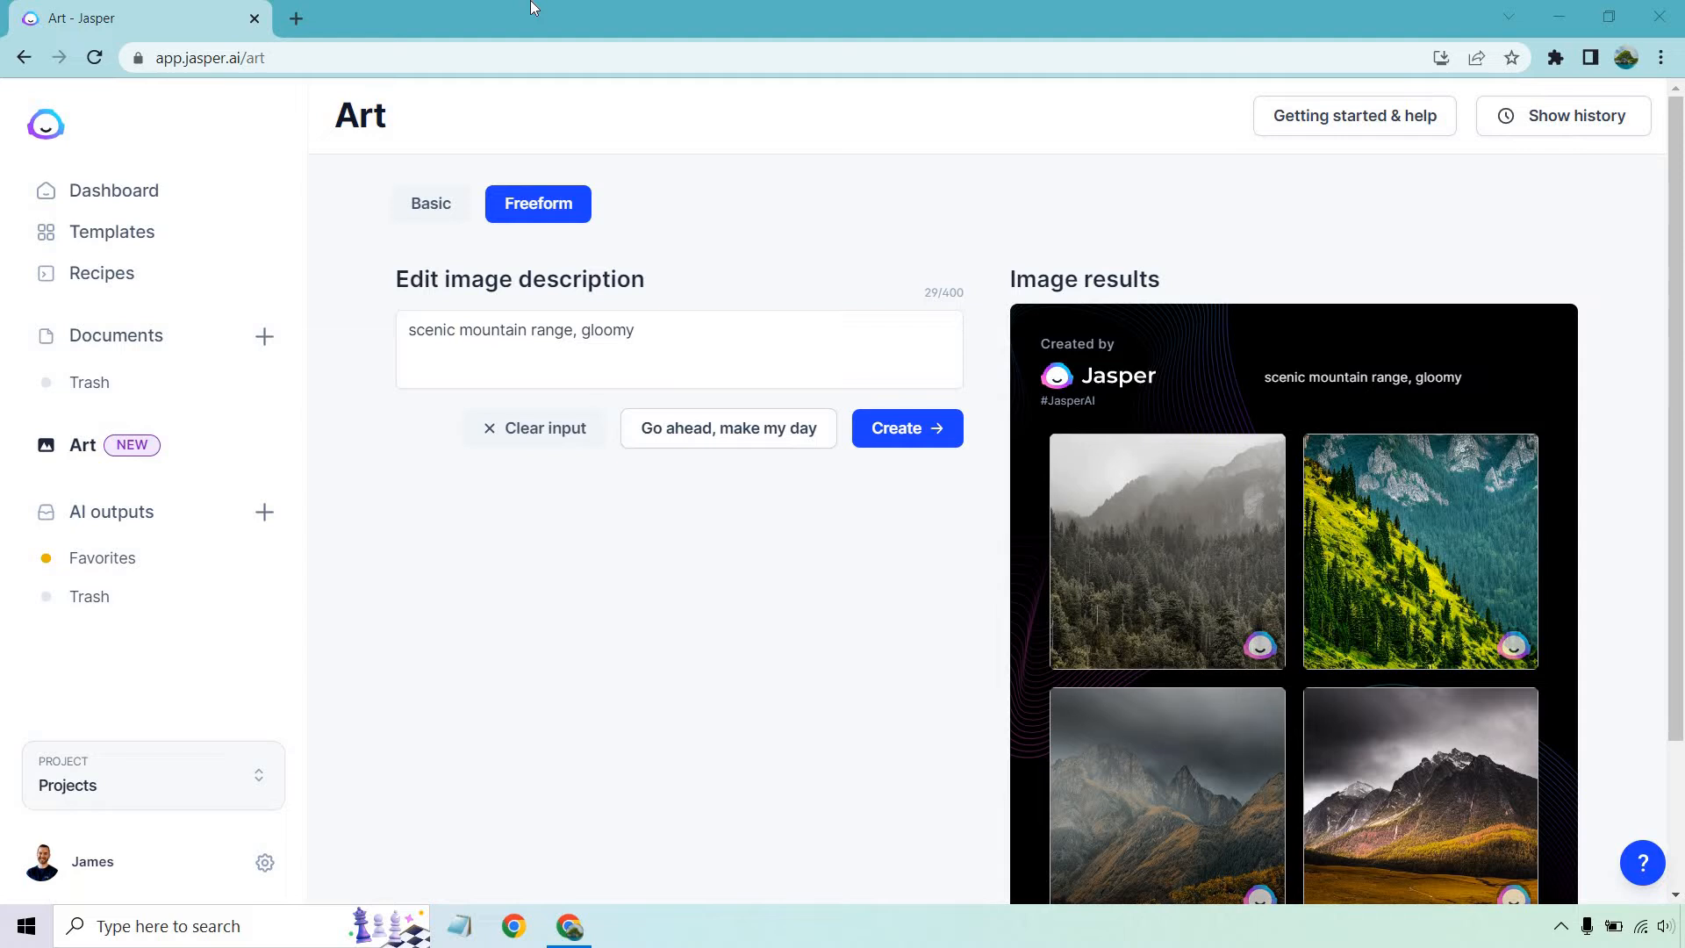
Replace the mountain prompt with 'beach house next to the water, sunset, beautiful day, 4k, realistic'.
triple_click(521, 330)
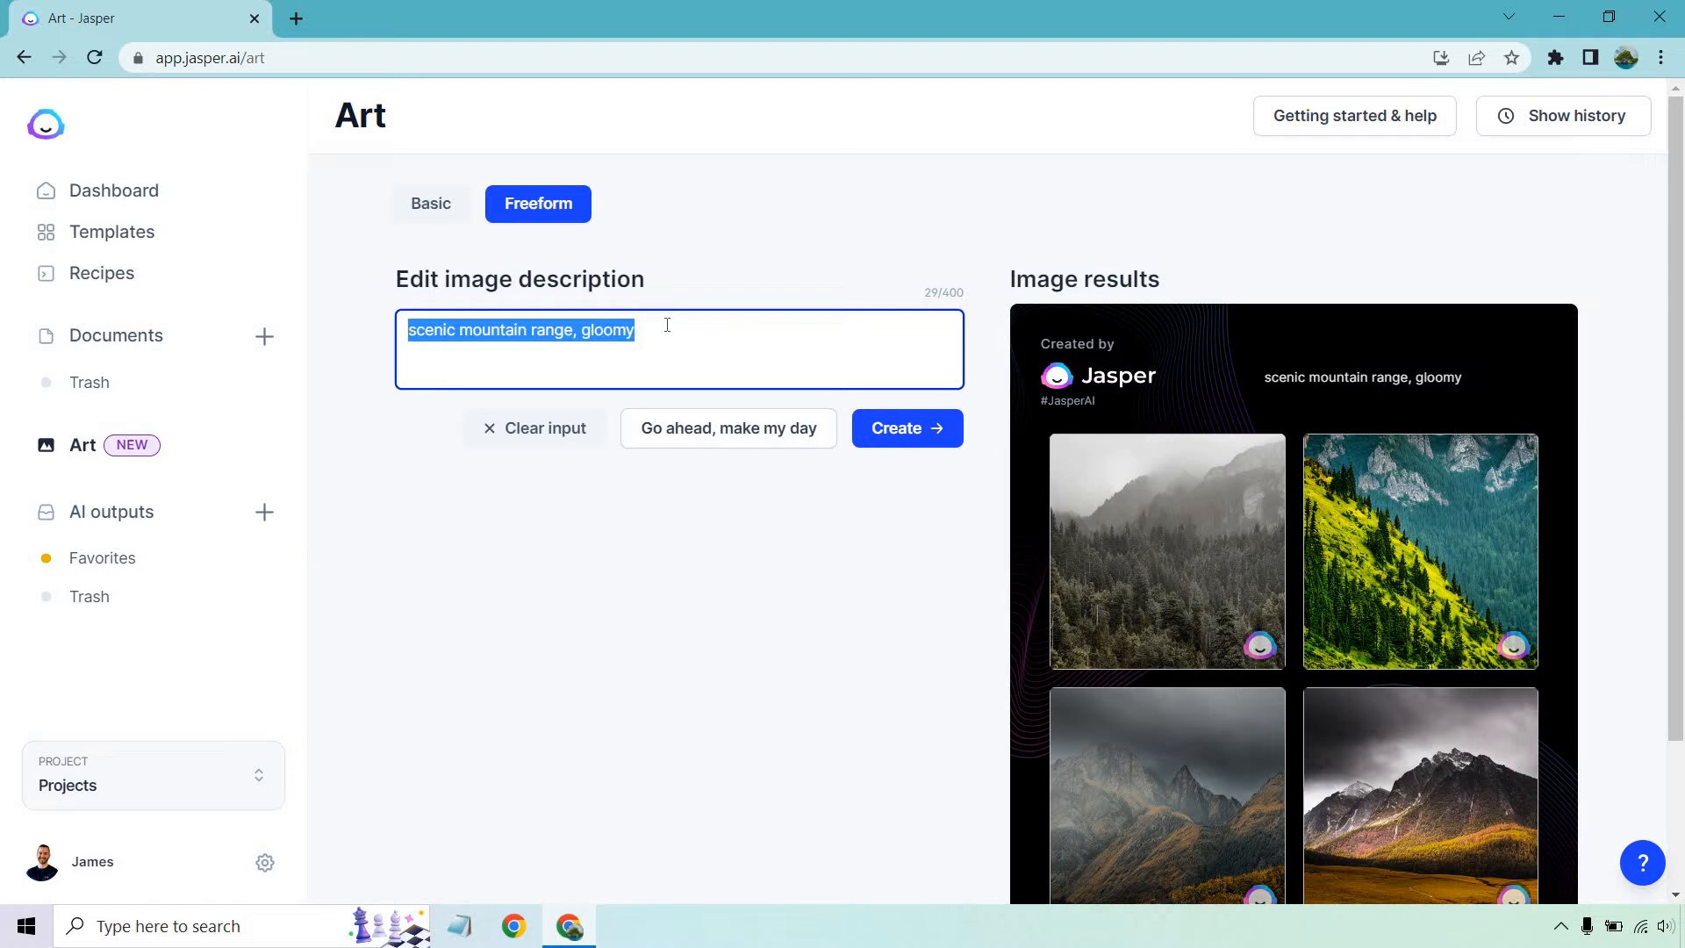
text(beach house)
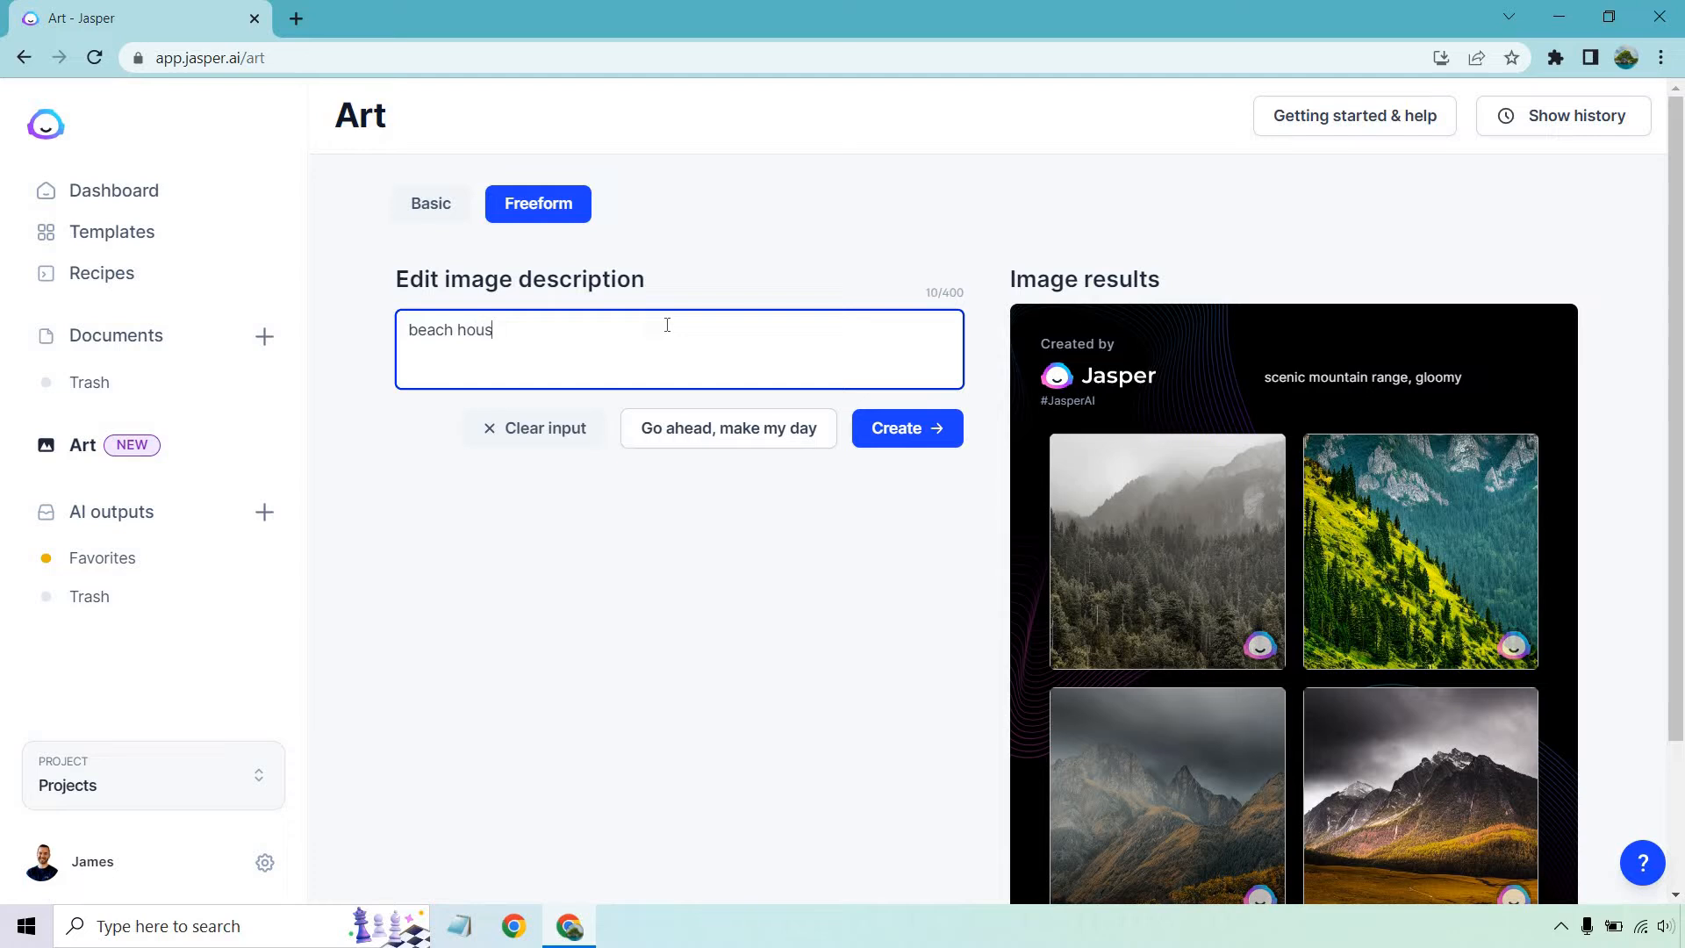
click(905, 318)
text(e next to the water, sunset, beautiful day)
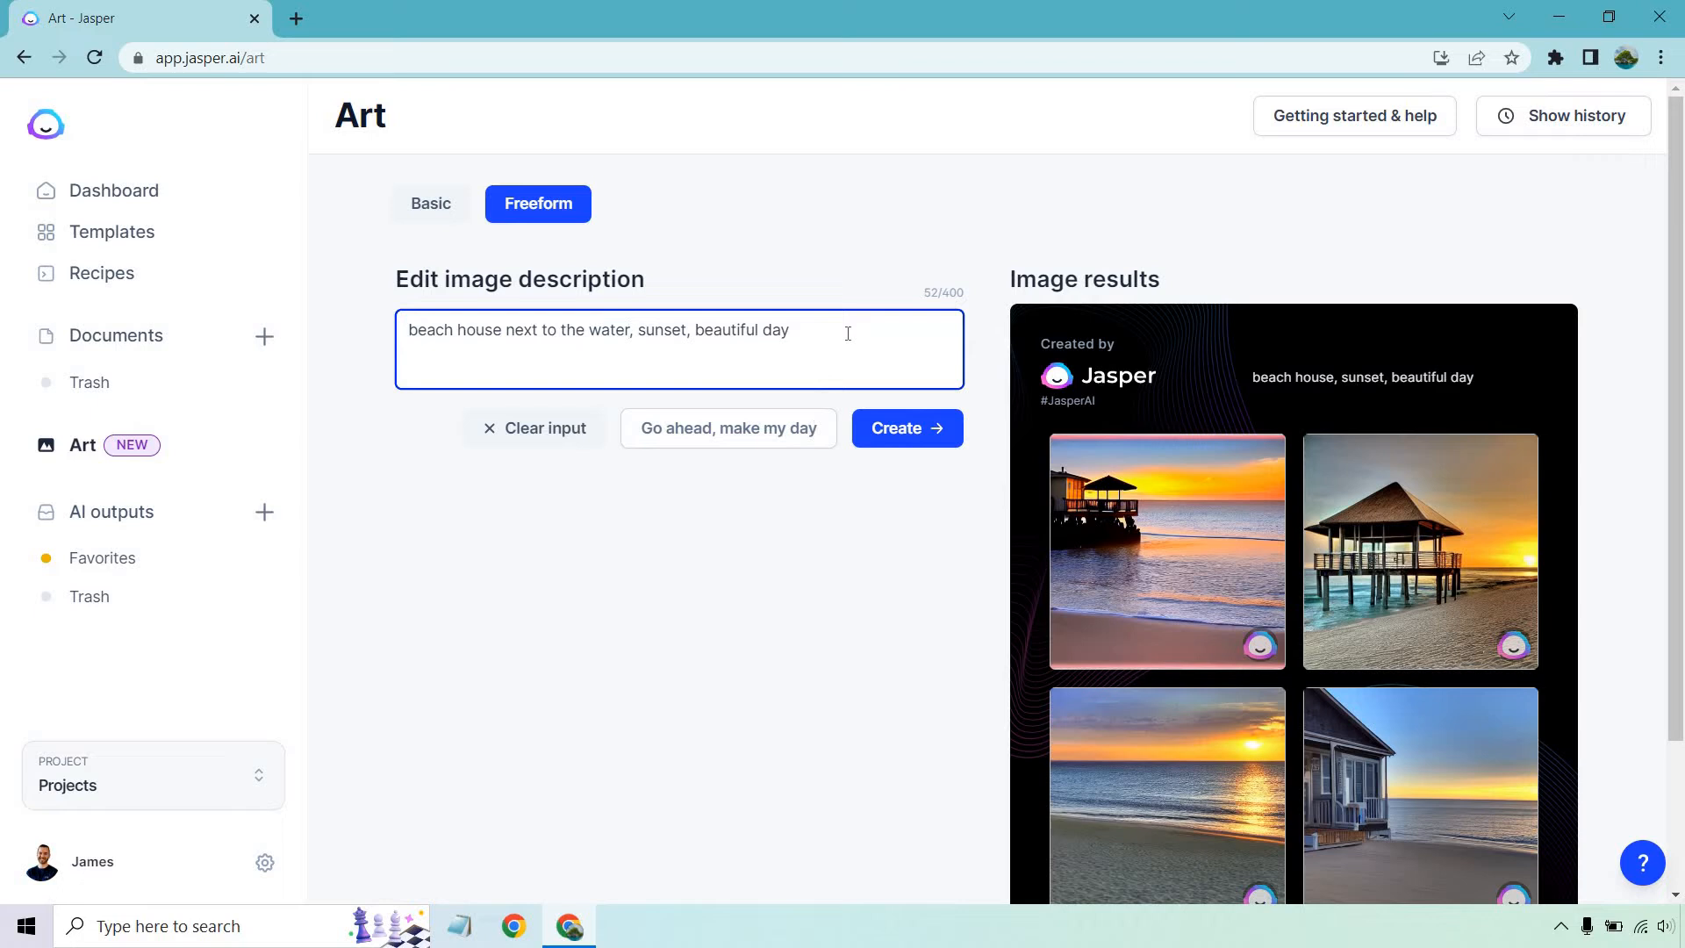
text(, 4k, realistic)
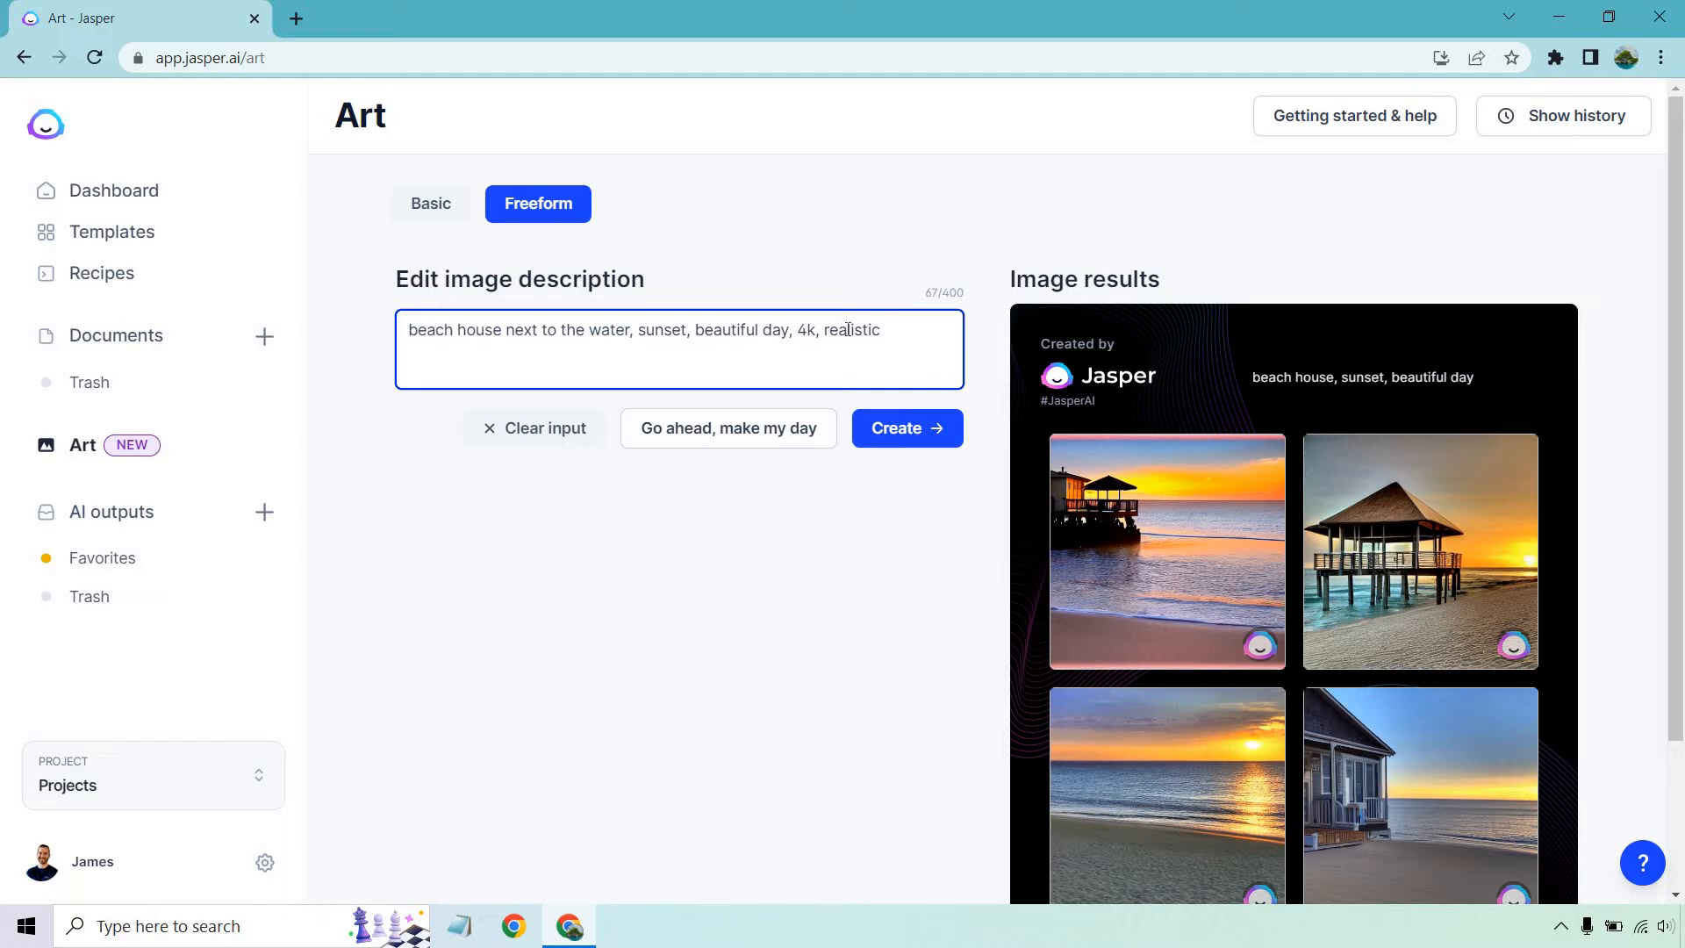
Generate the beach house images in Freeform mode and close the enlarged image.
scroll(down, 3)
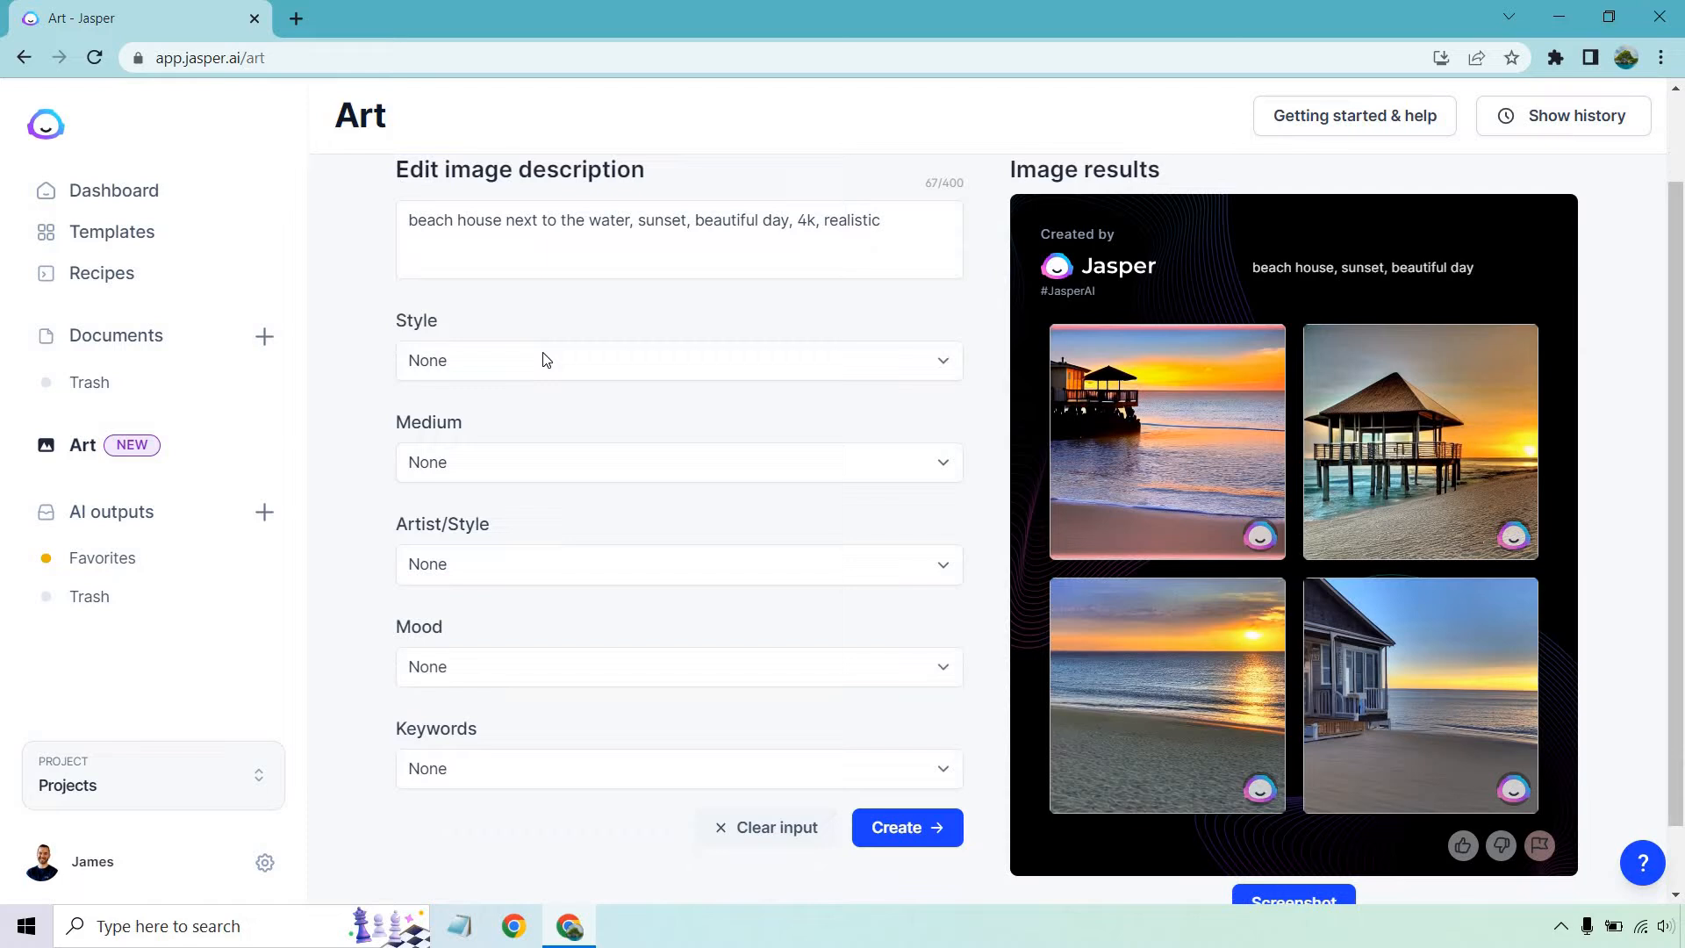
click(537, 202)
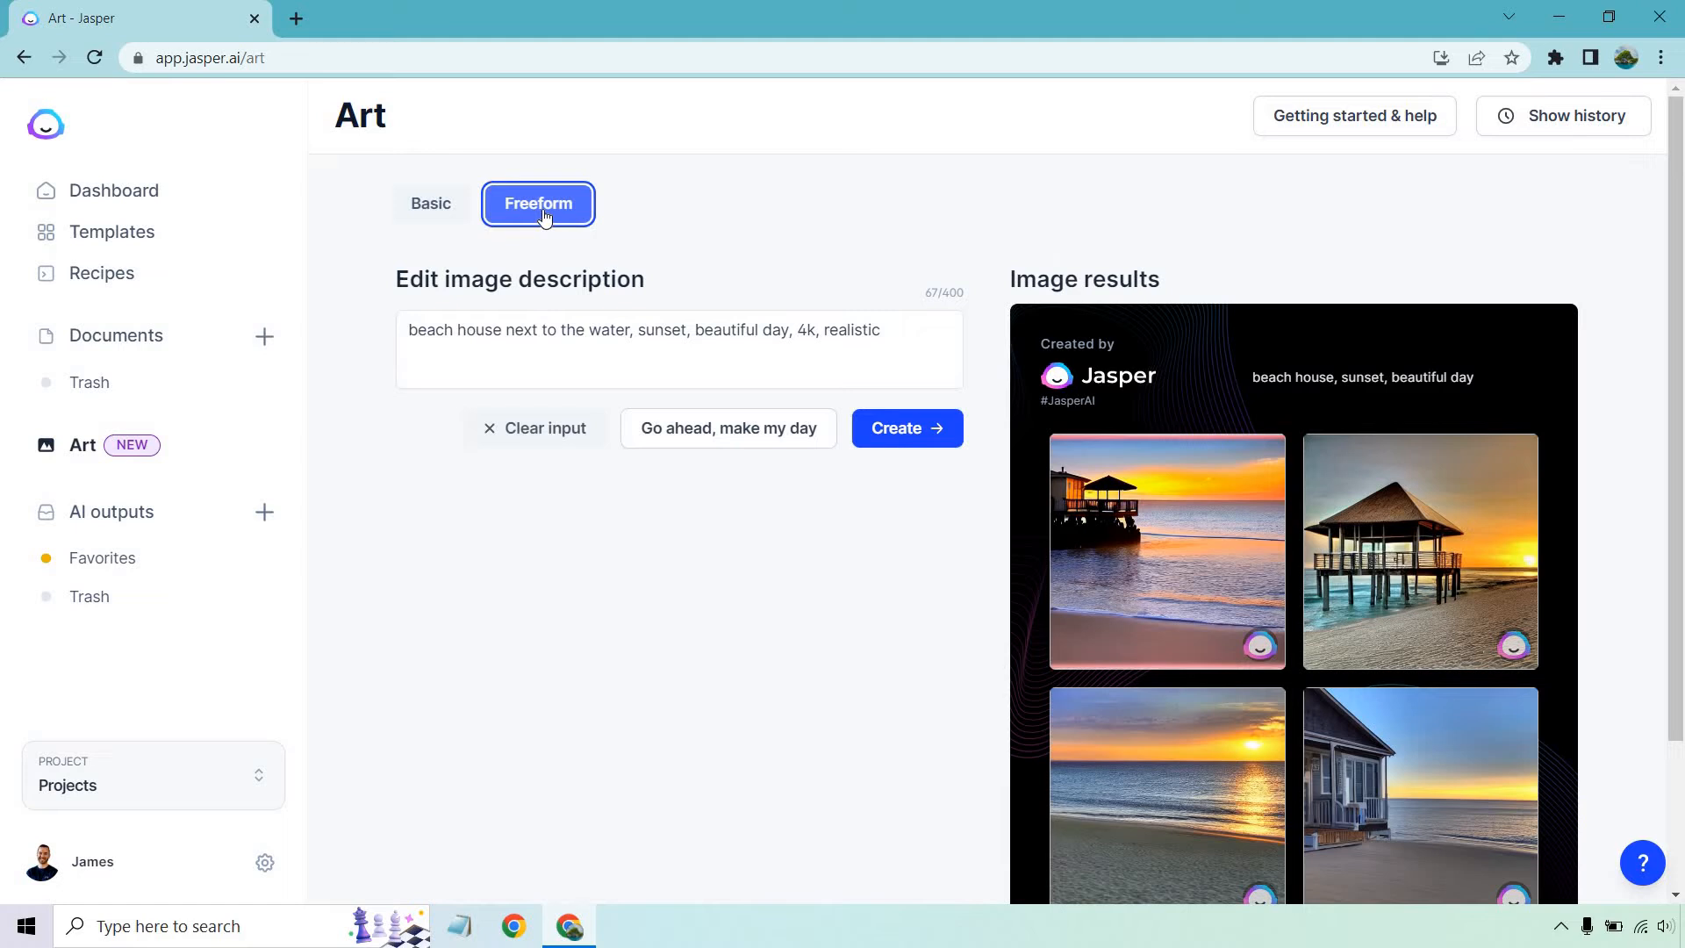
click(905, 427)
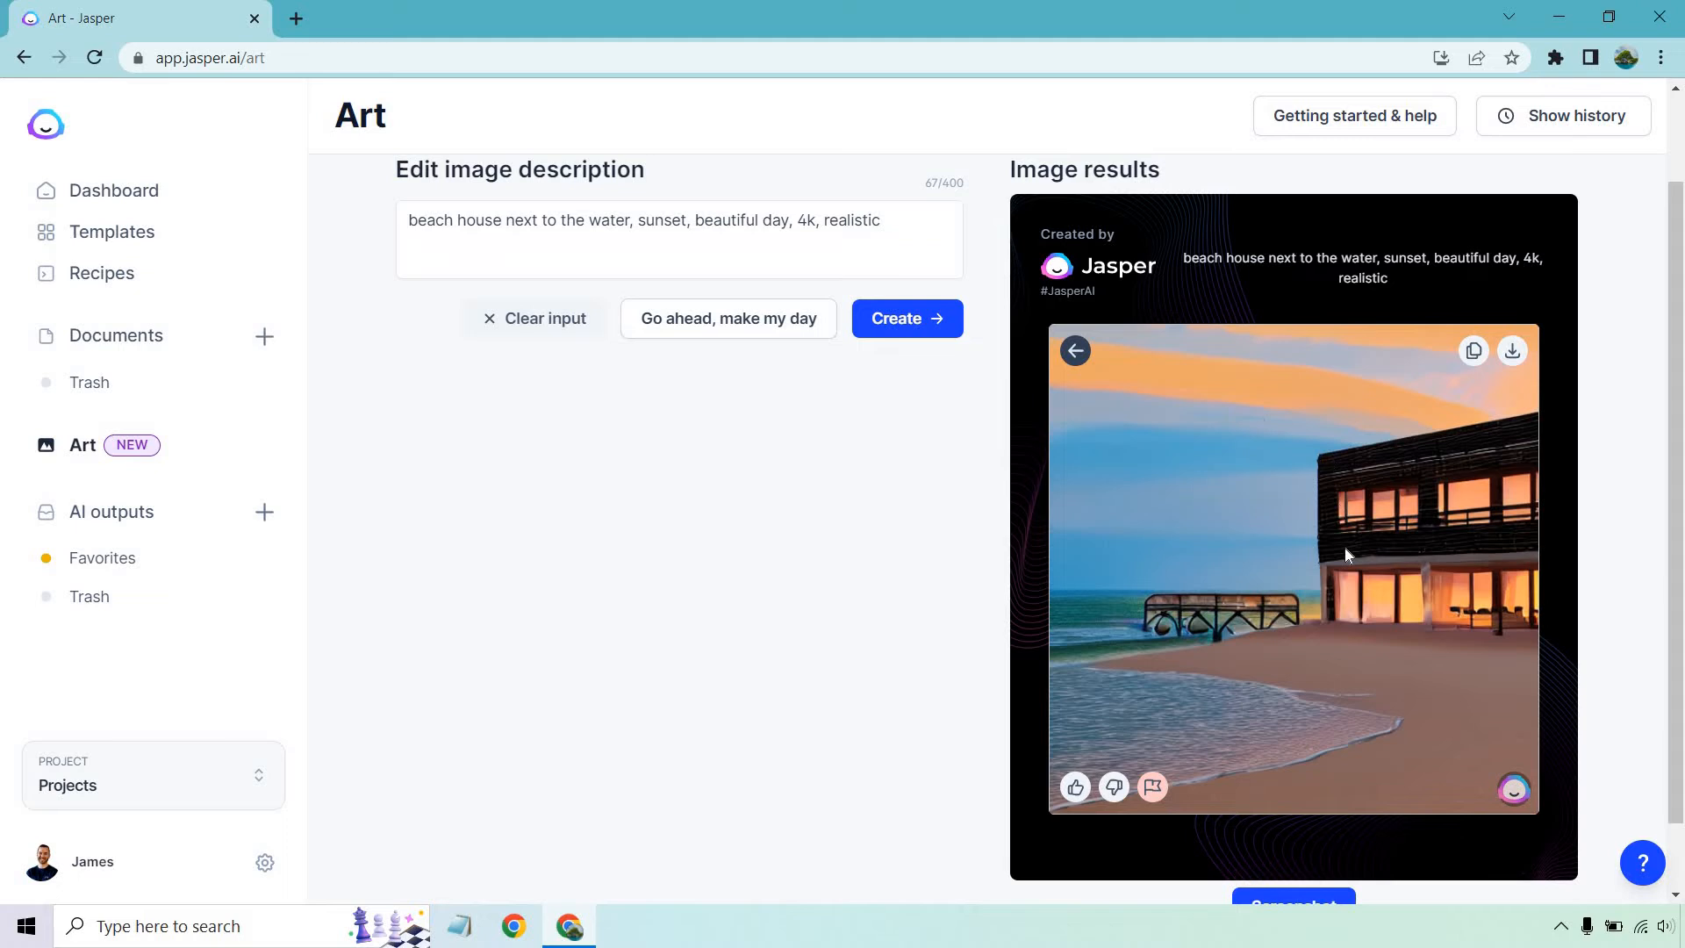
click(1073, 350)
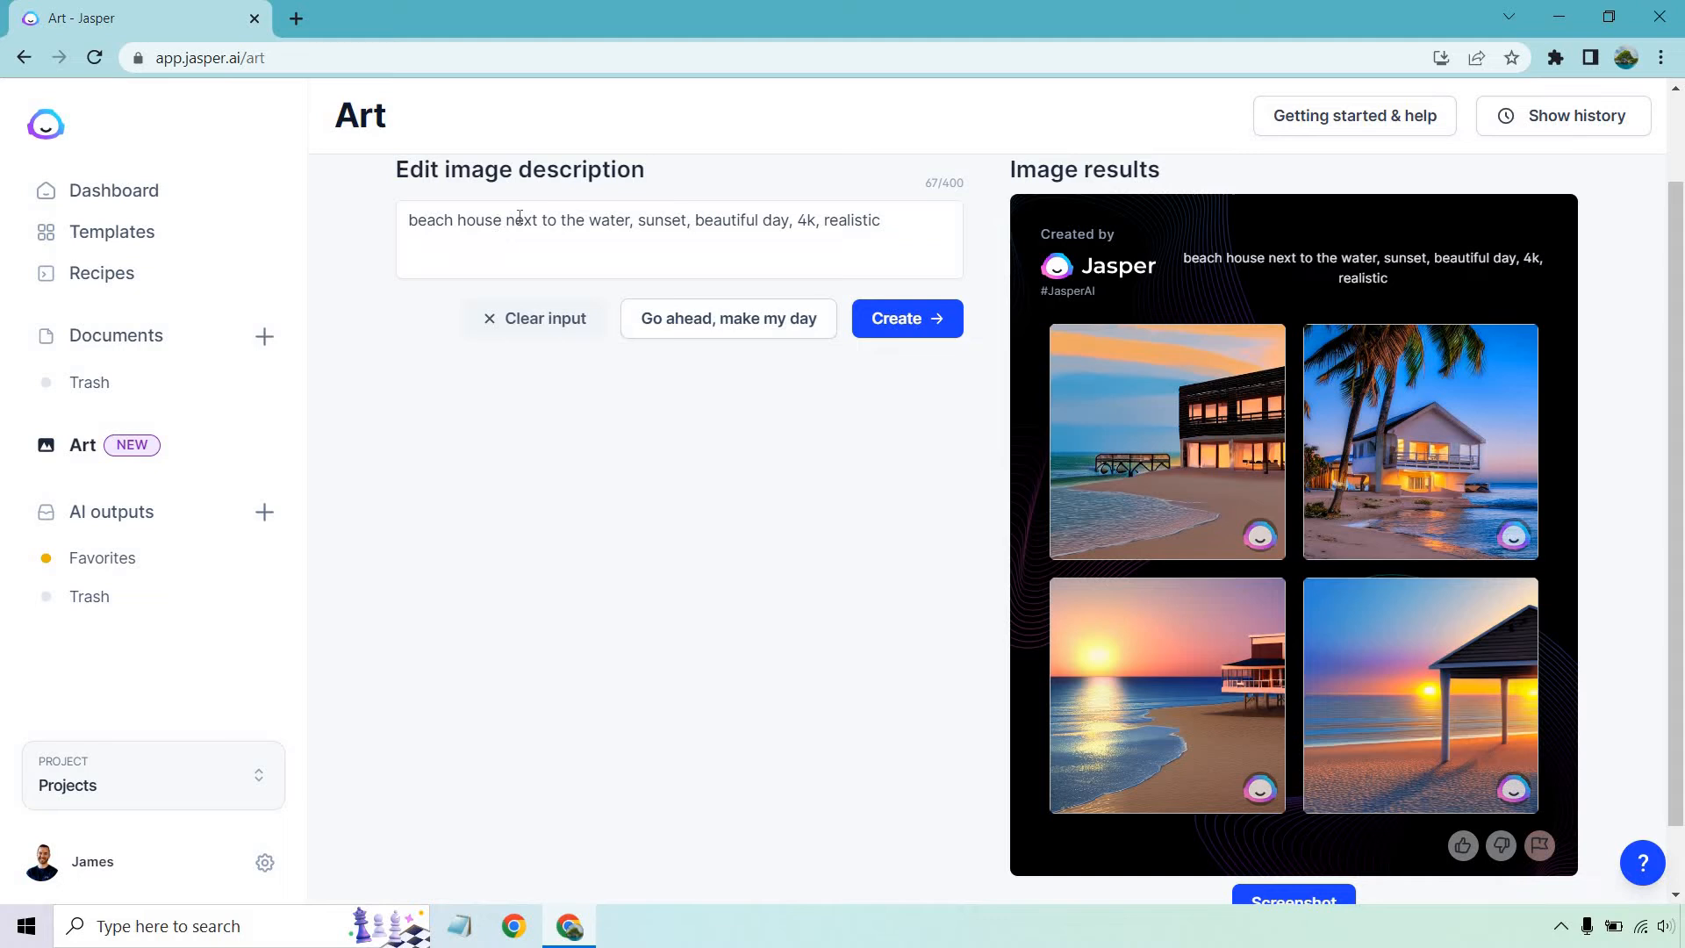
Generate four palm-fringed beach house images from the prompt 'beautiful beach house'.
text(beautiful beach house)
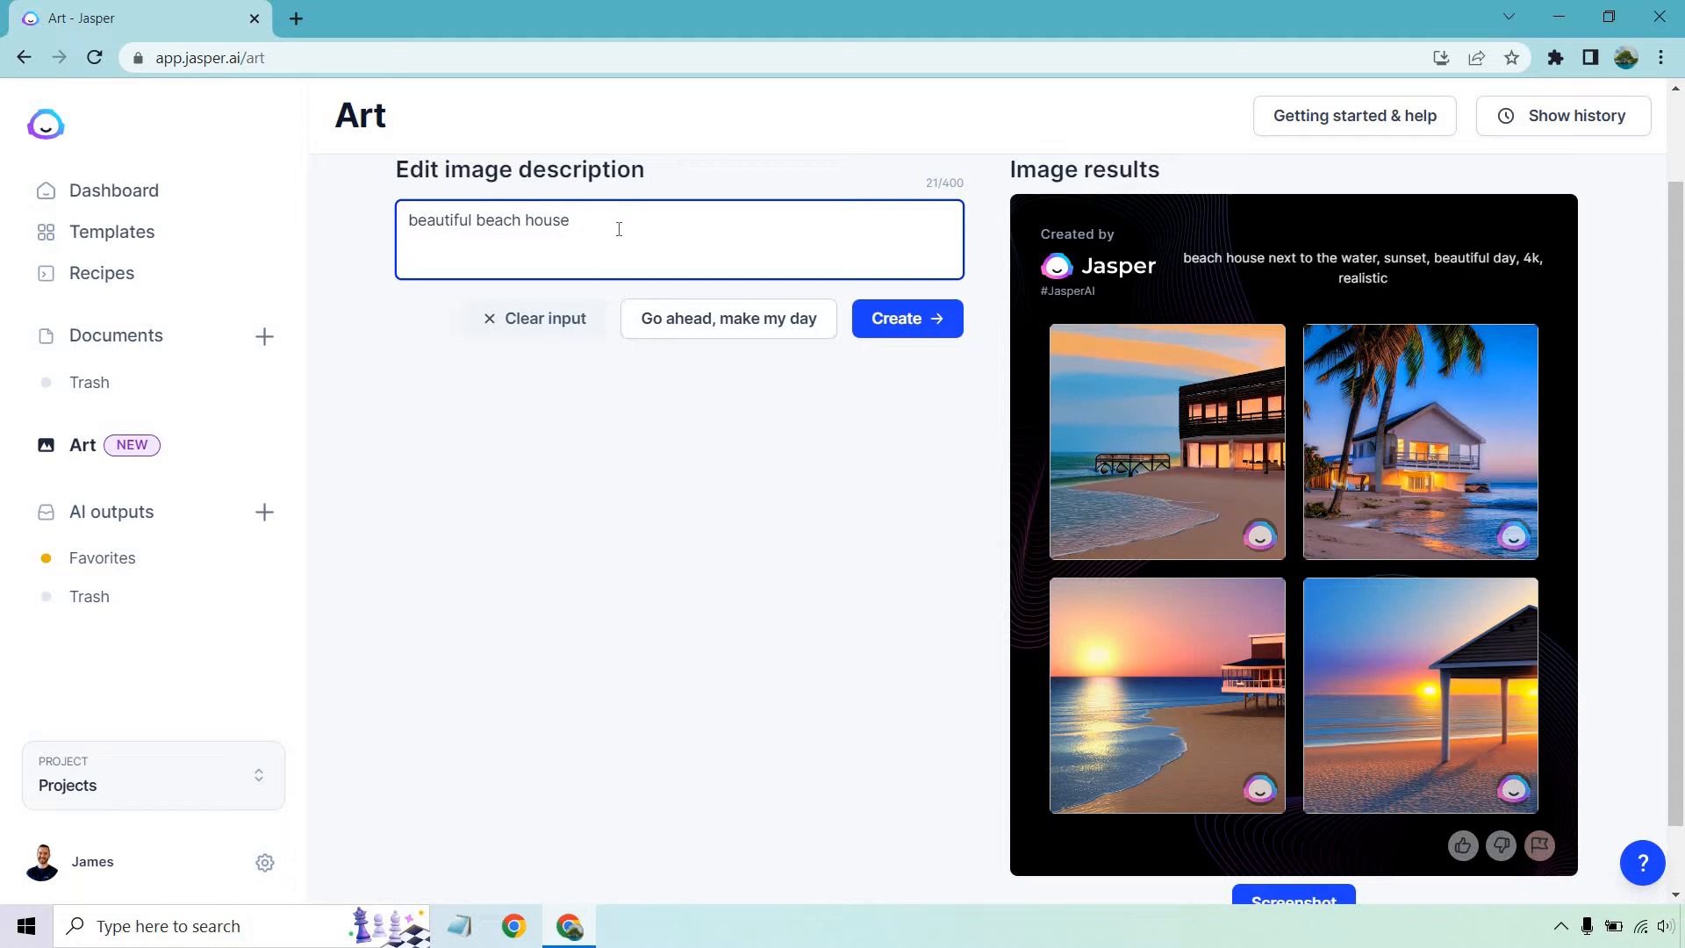
click(905, 318)
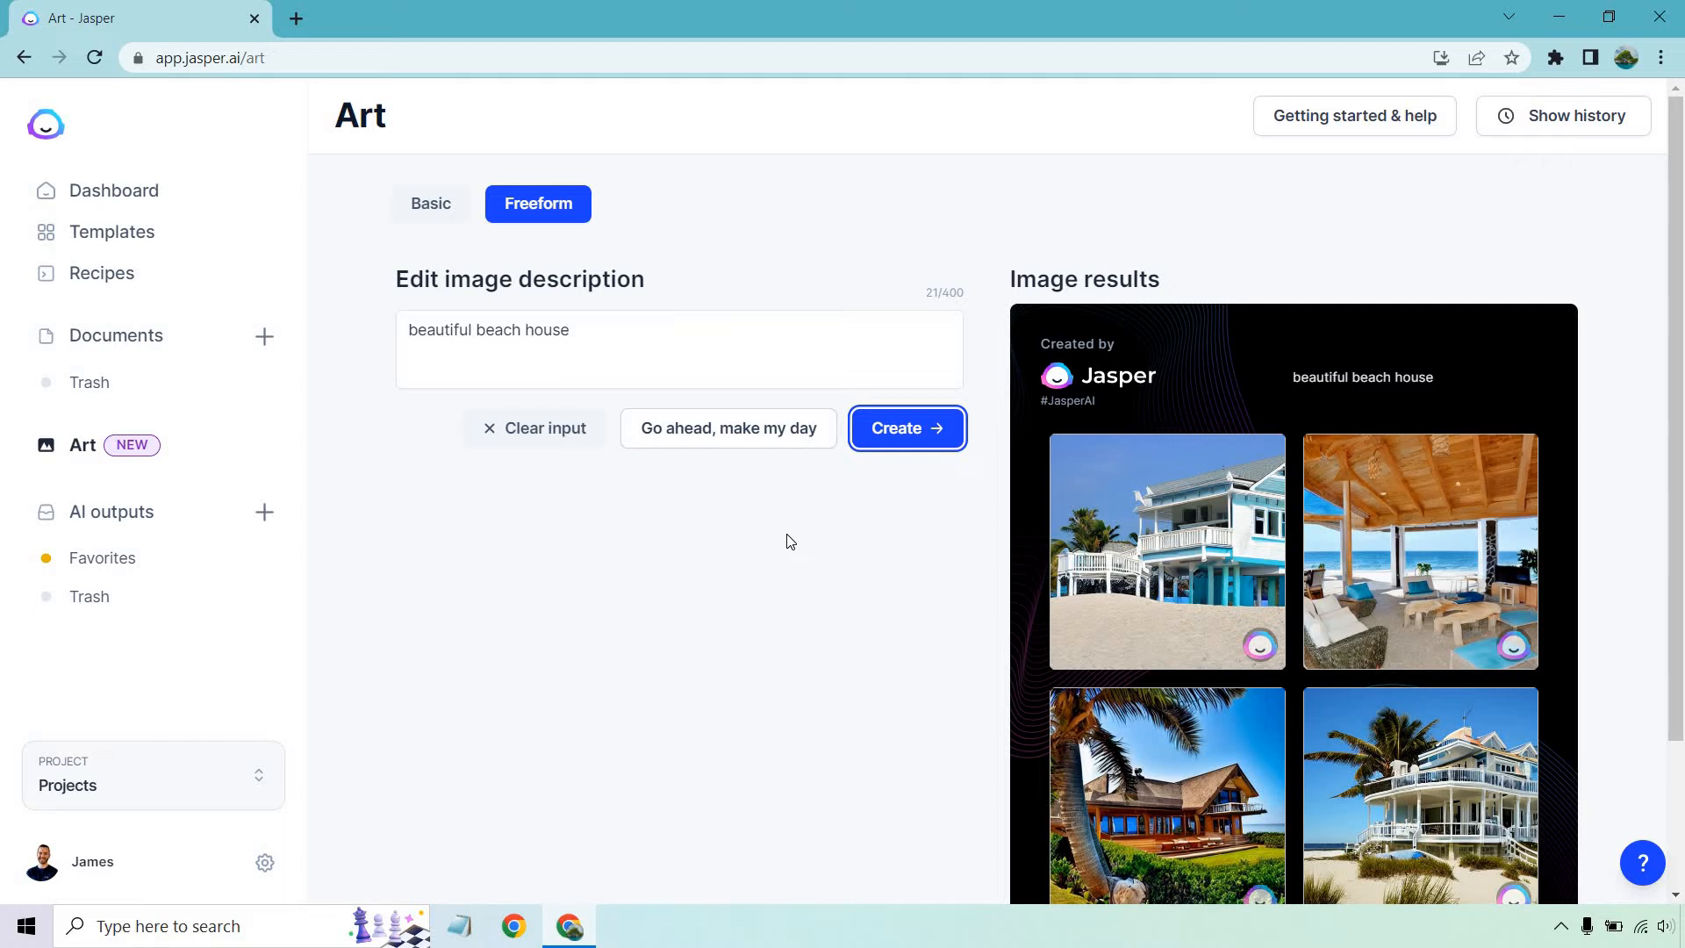
click(1166, 795)
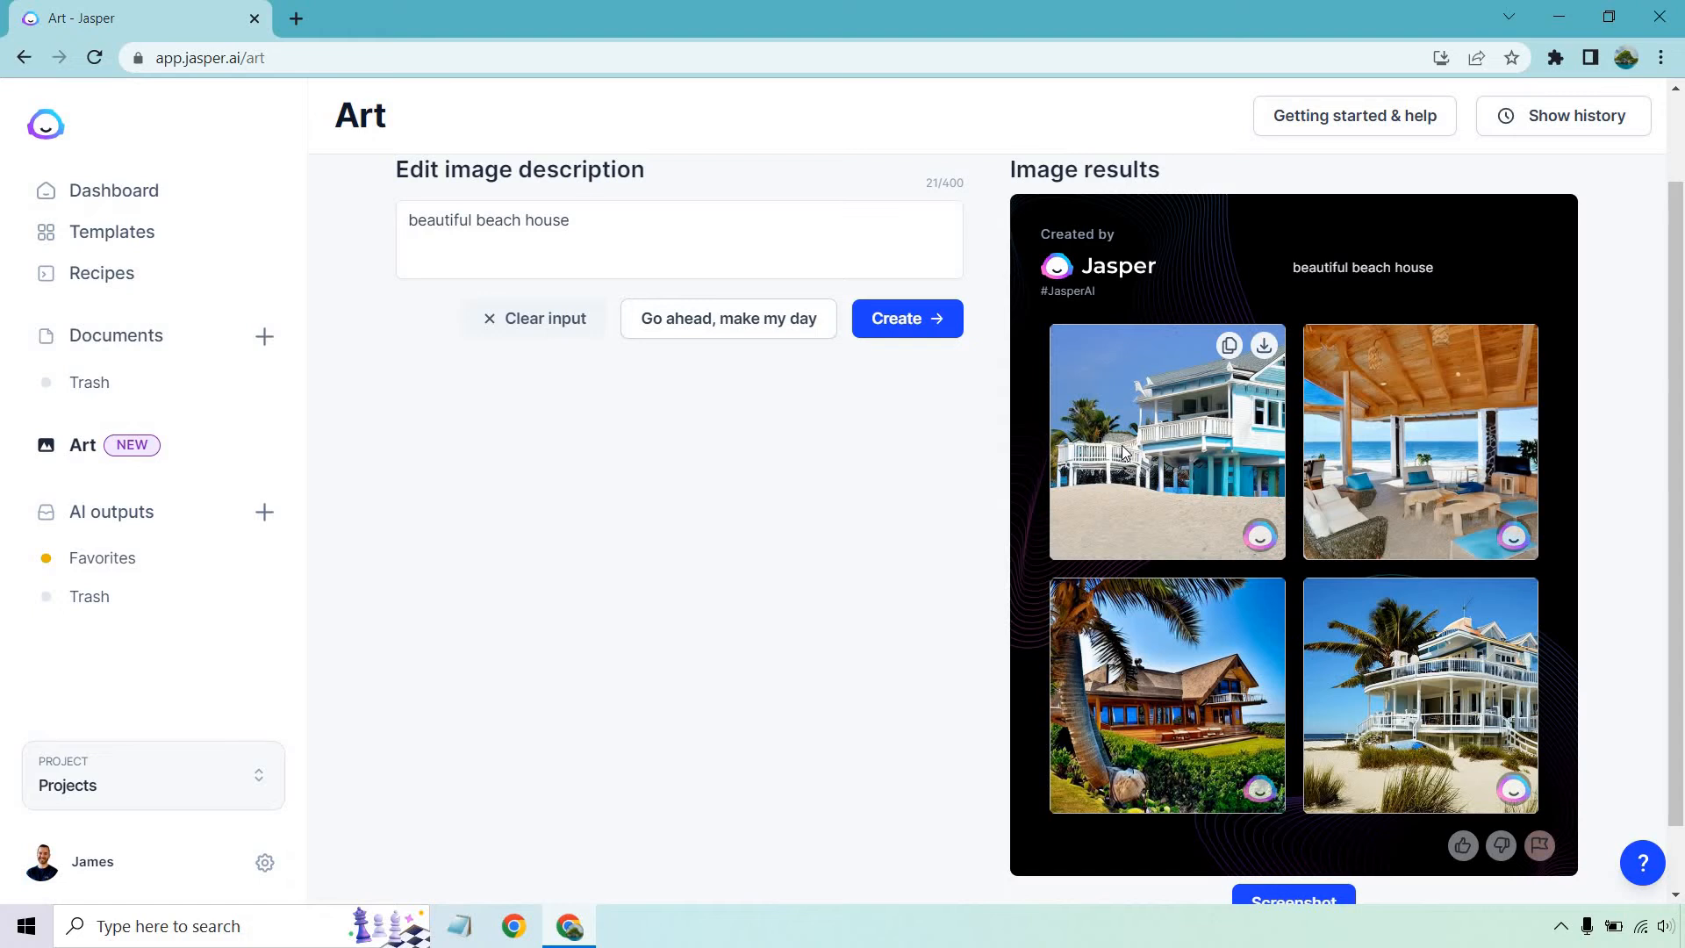
Generate golf course images, browse them enlarged, and return to the grid.
text(forr)
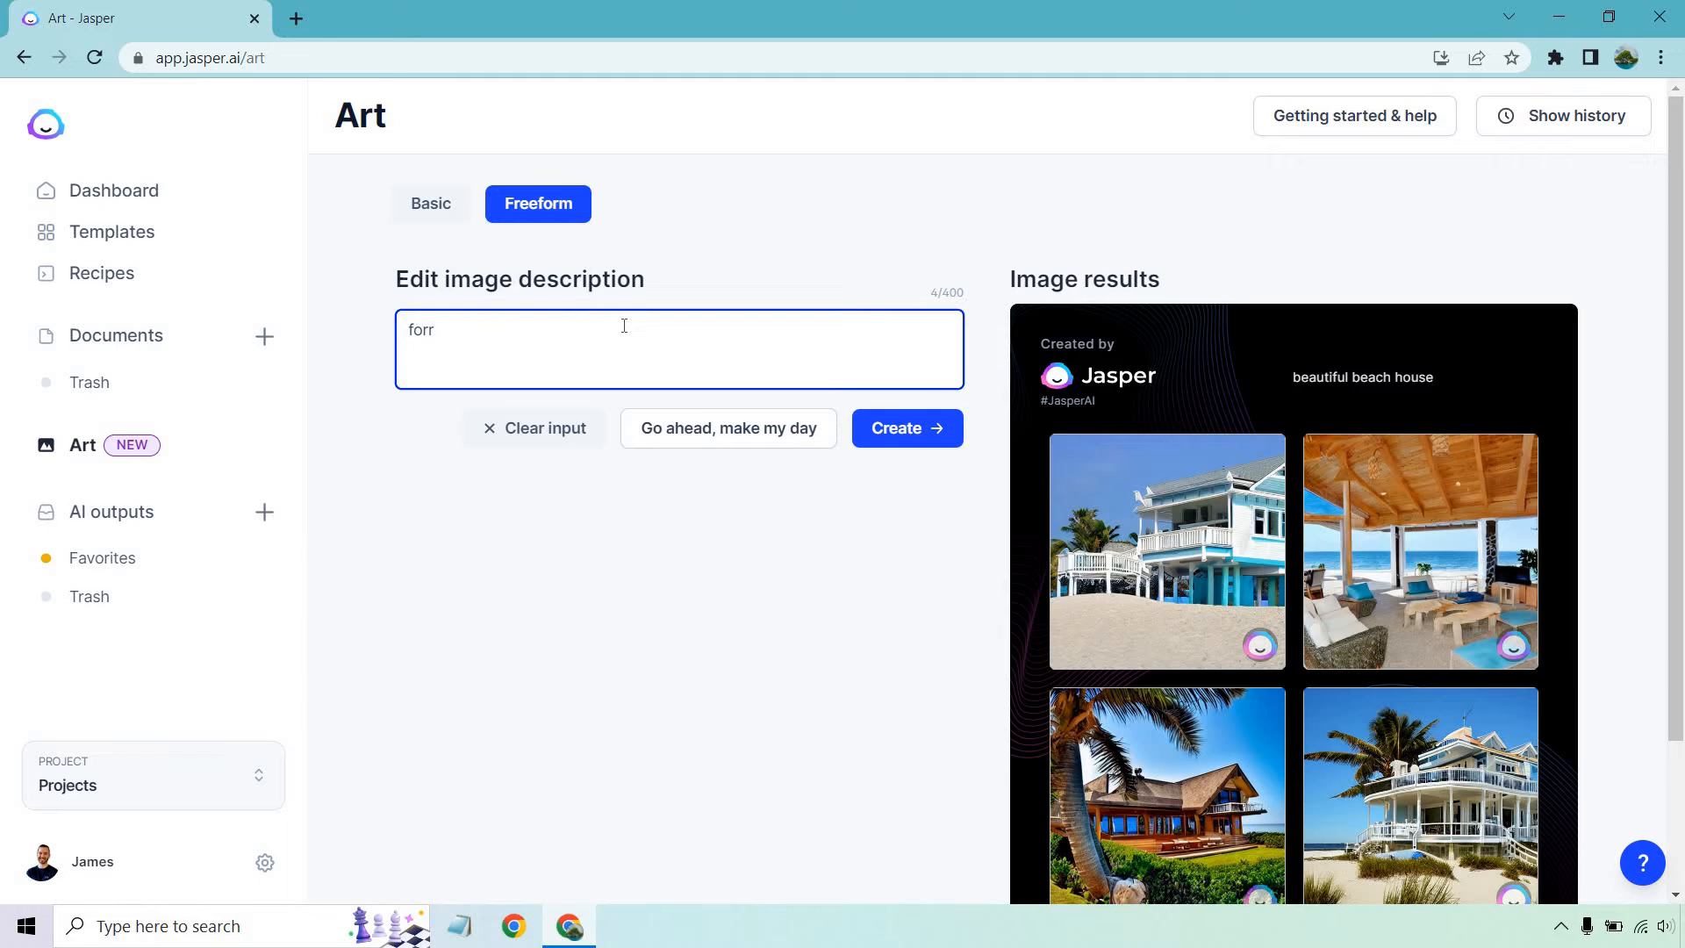
click(906, 427)
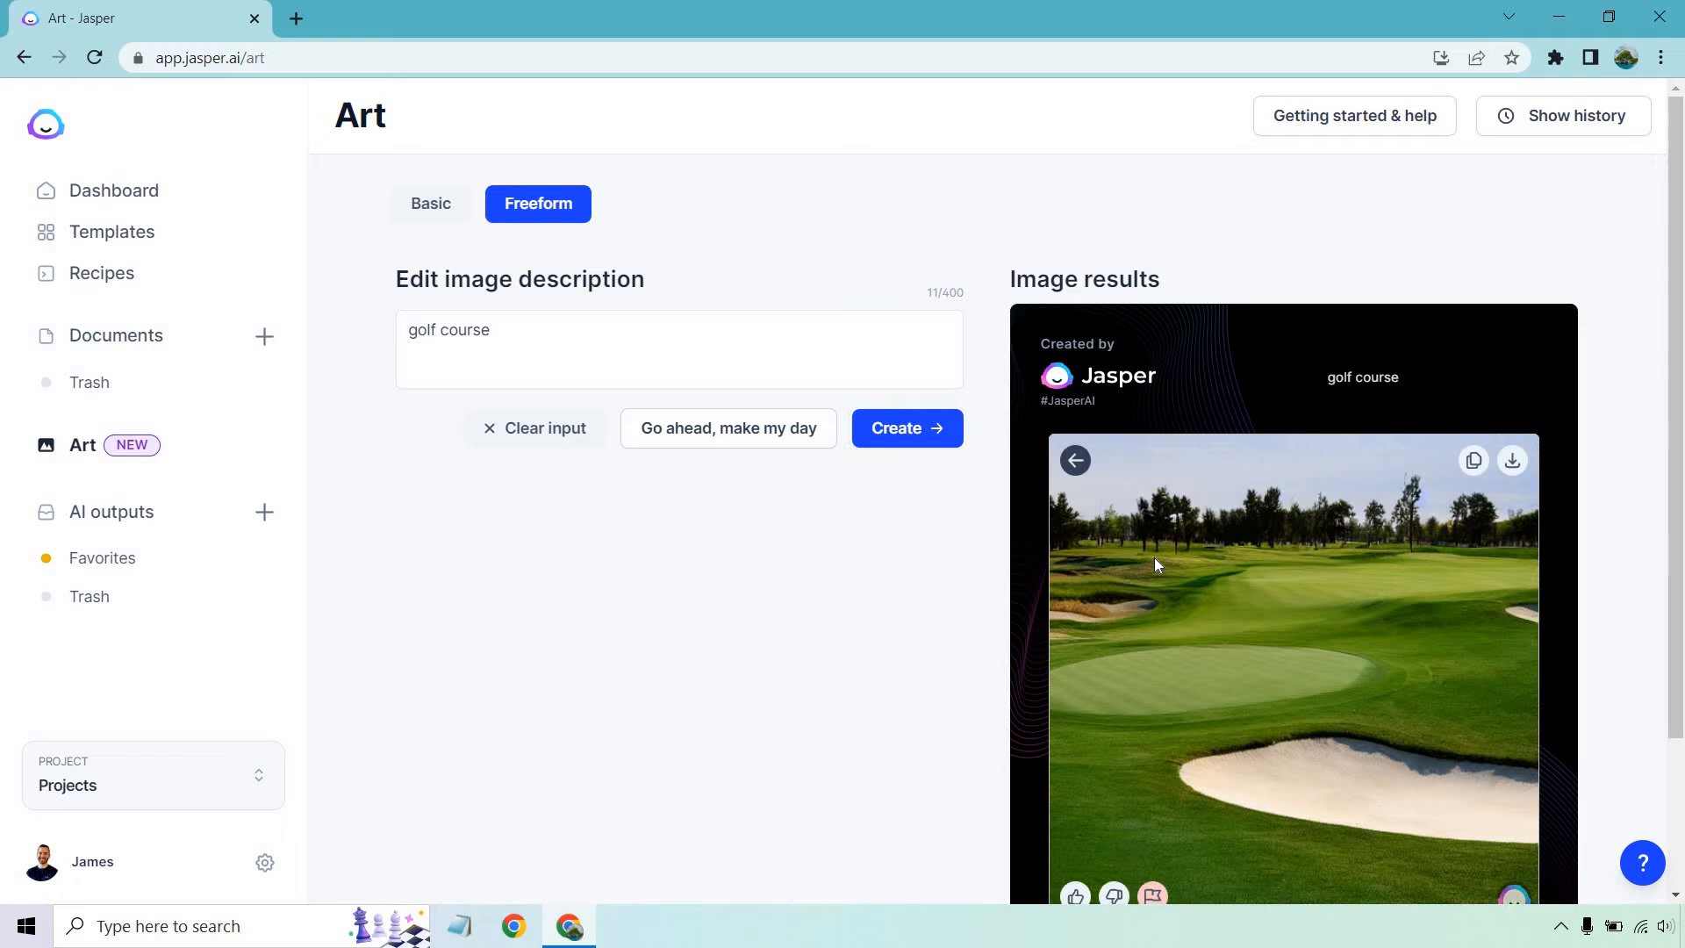
click(1073, 460)
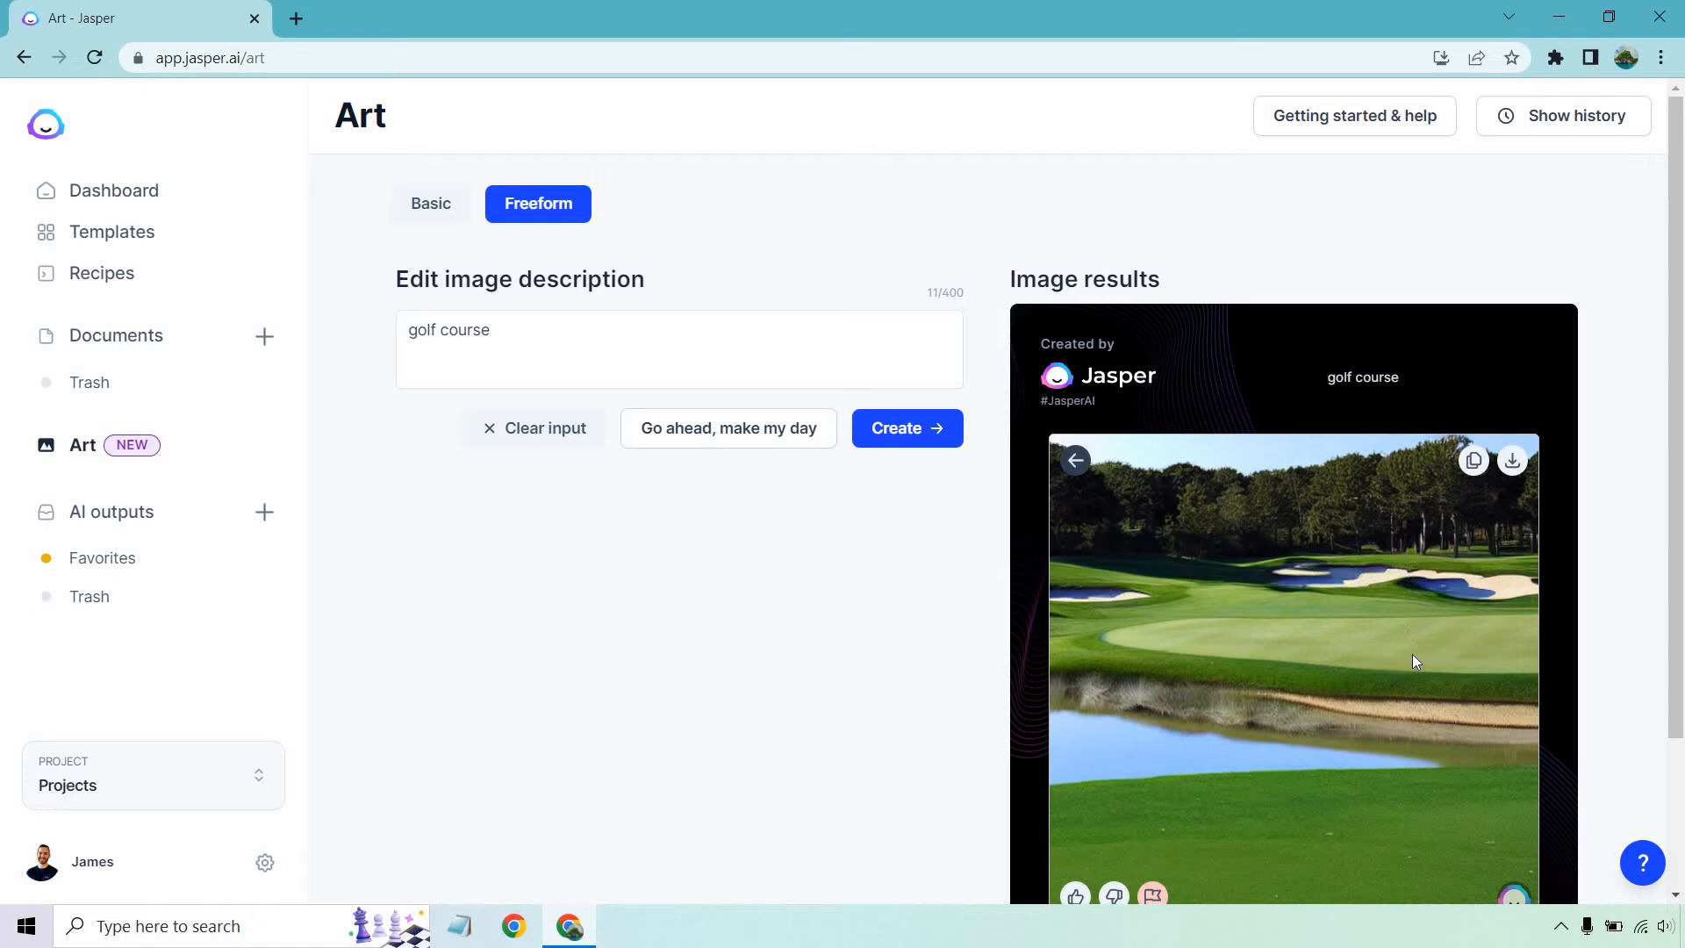
scroll(down, 3)
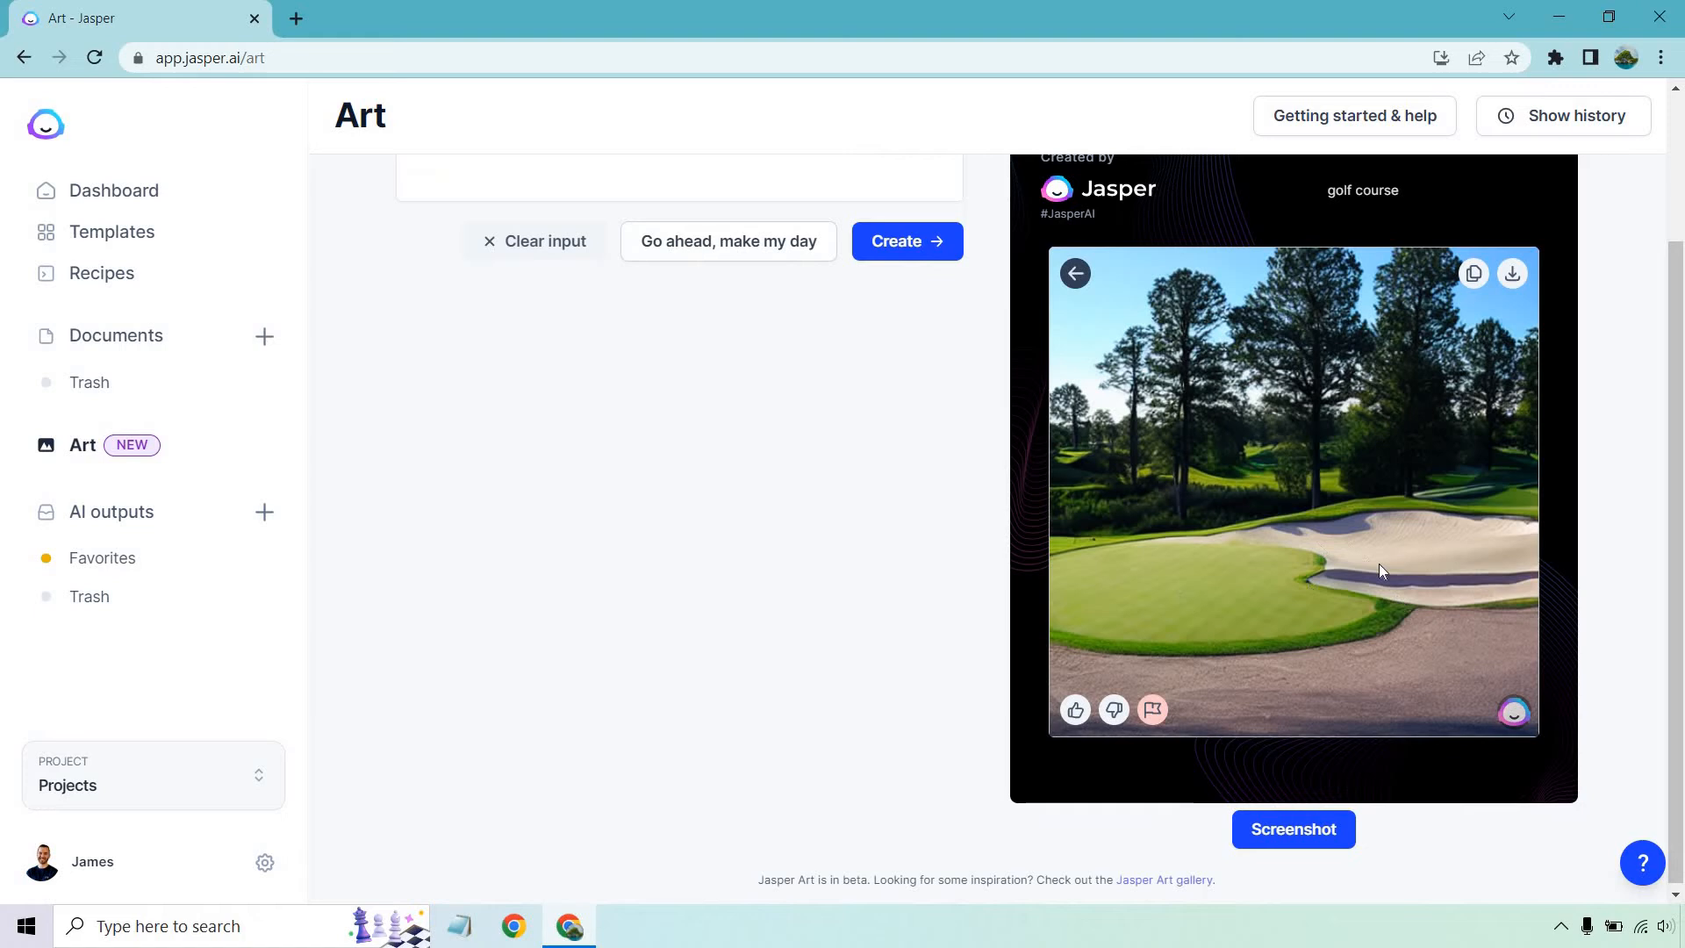
click(1074, 273)
text(mouth watering pizza)
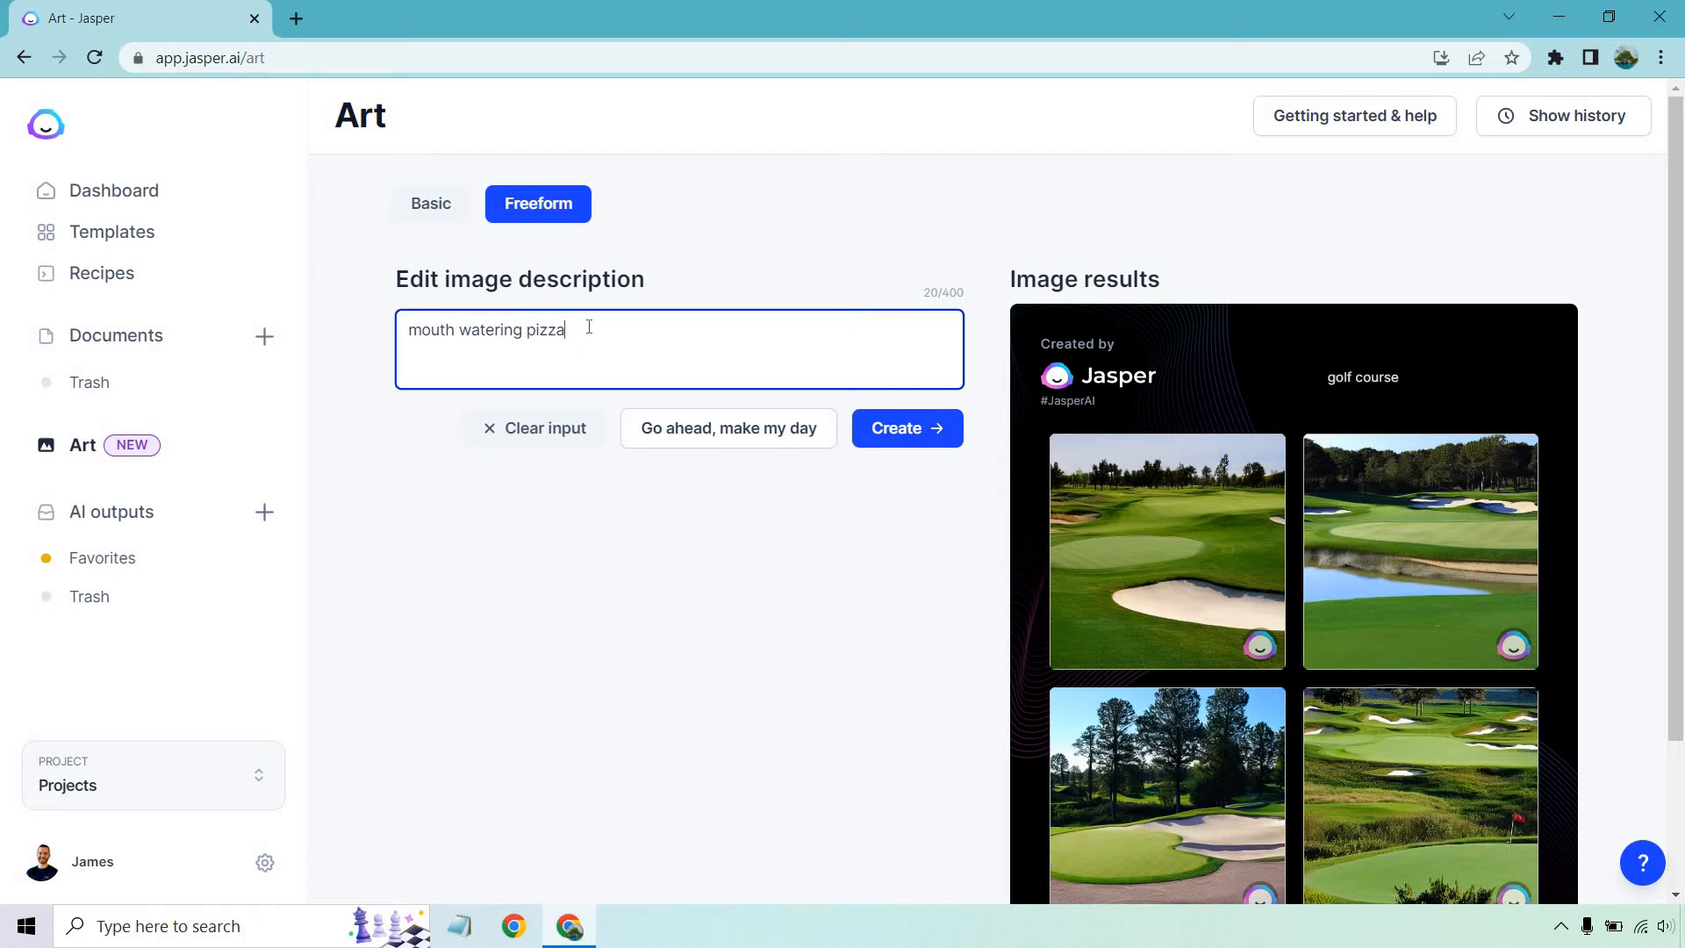
Resubmit the rejected pizza prompt, then retry with 'delicious pizza, realistic'.
text(, delicious, realist)
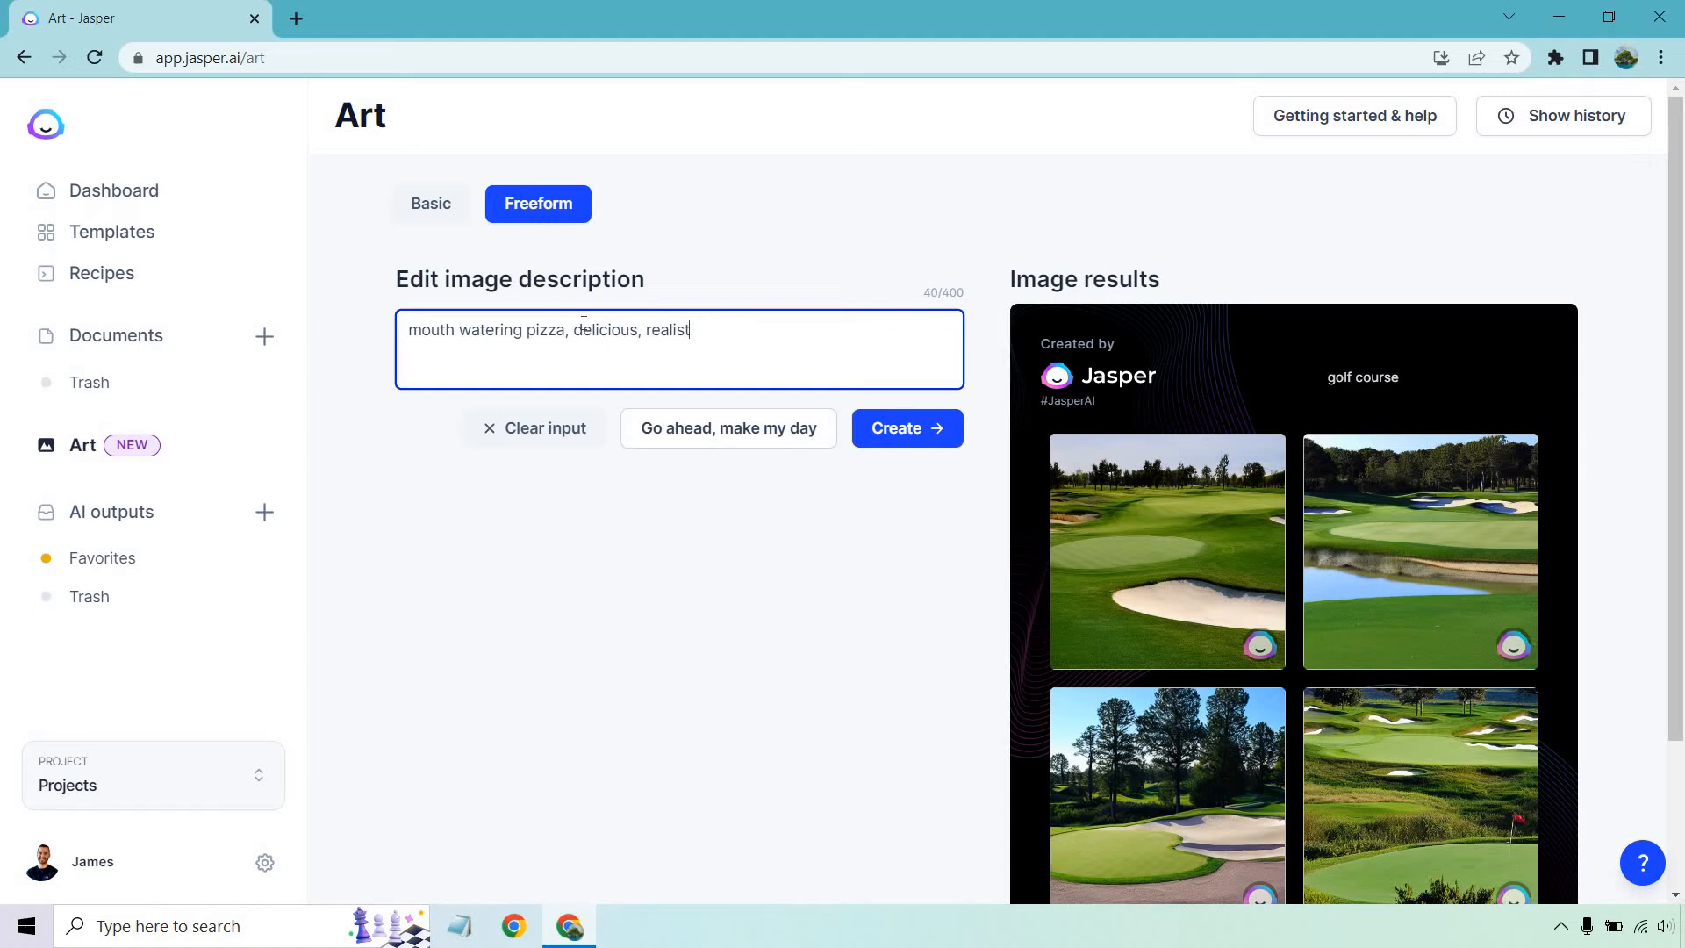
click(906, 427)
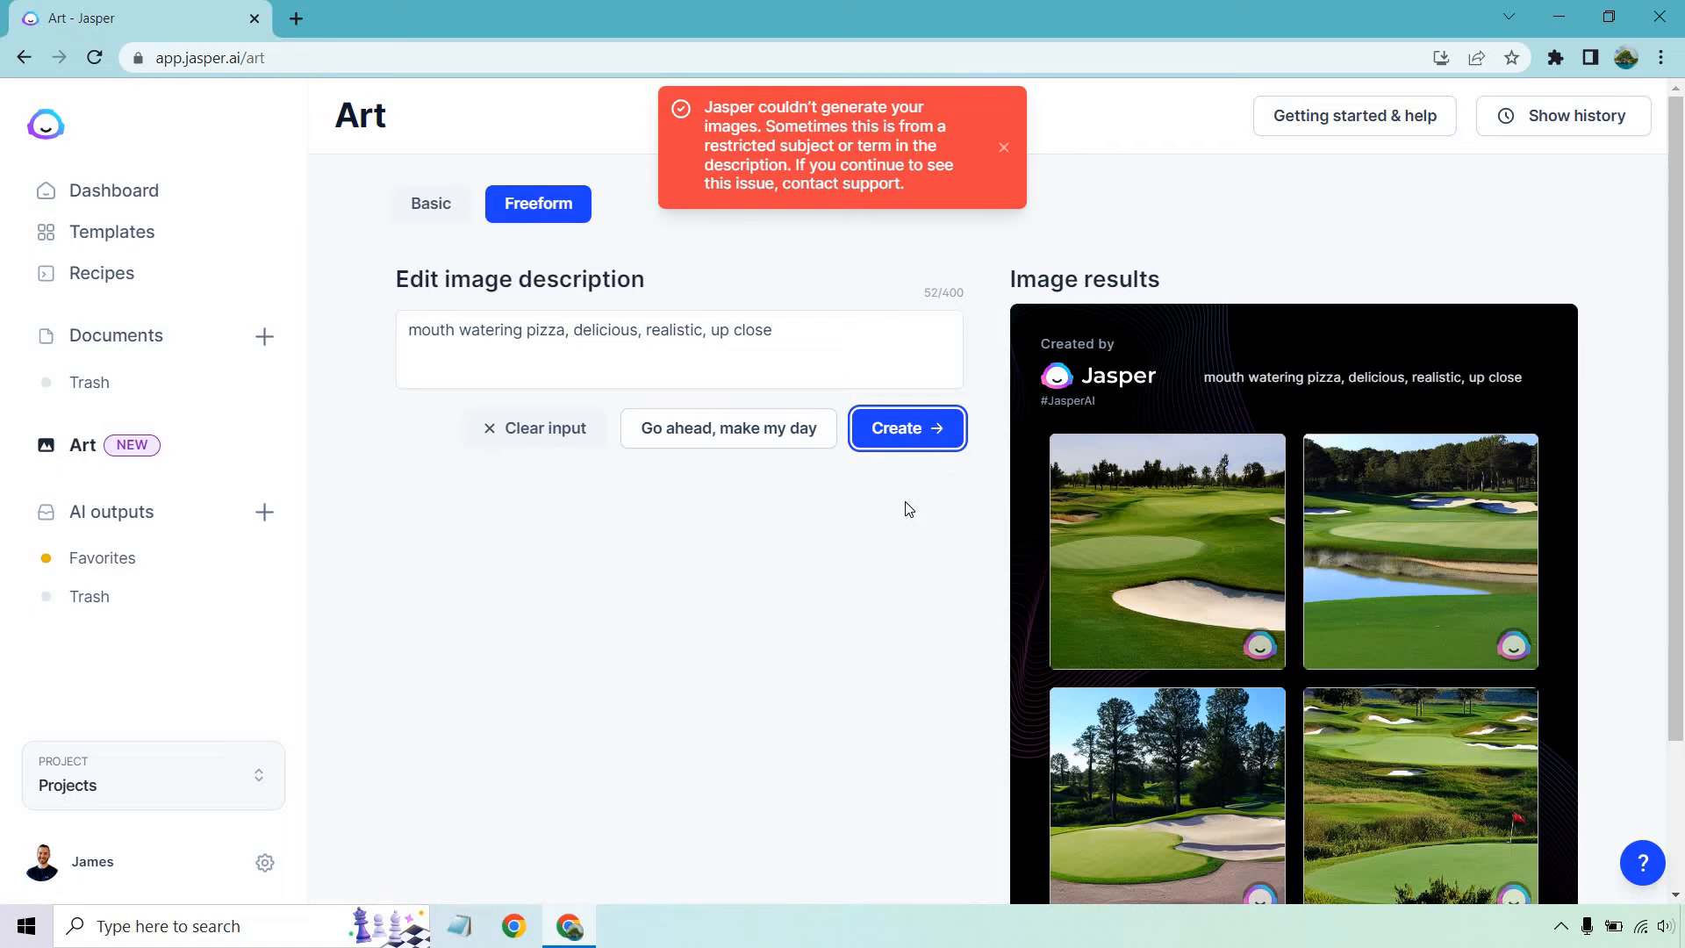
click(906, 426)
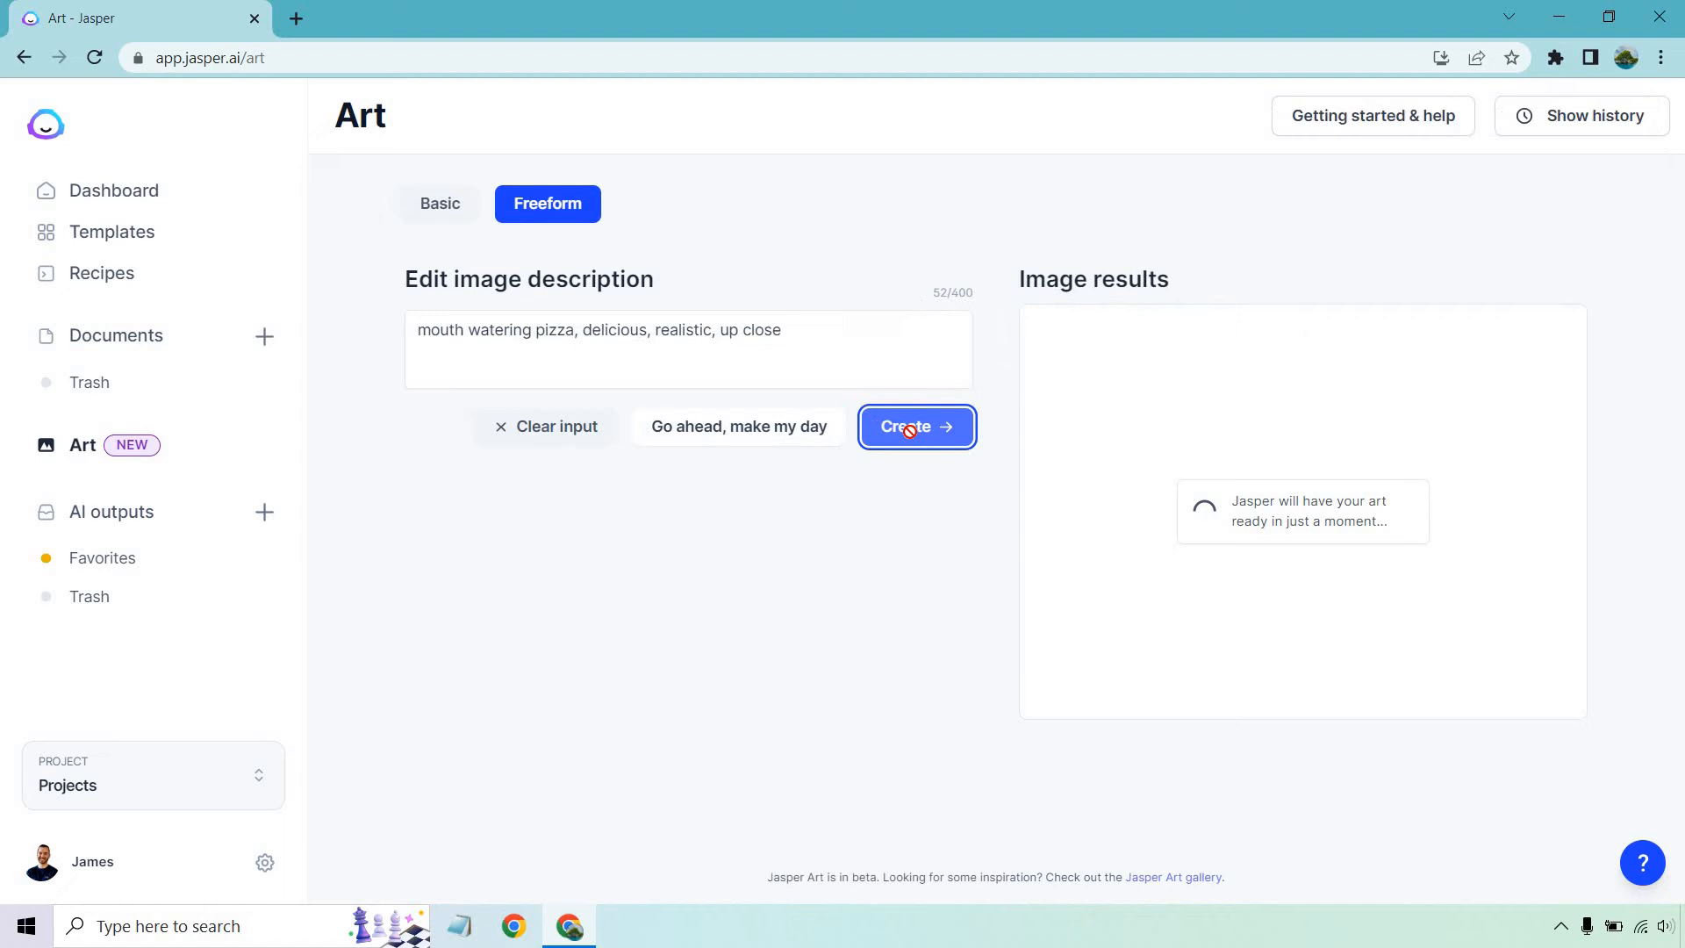
click(915, 426)
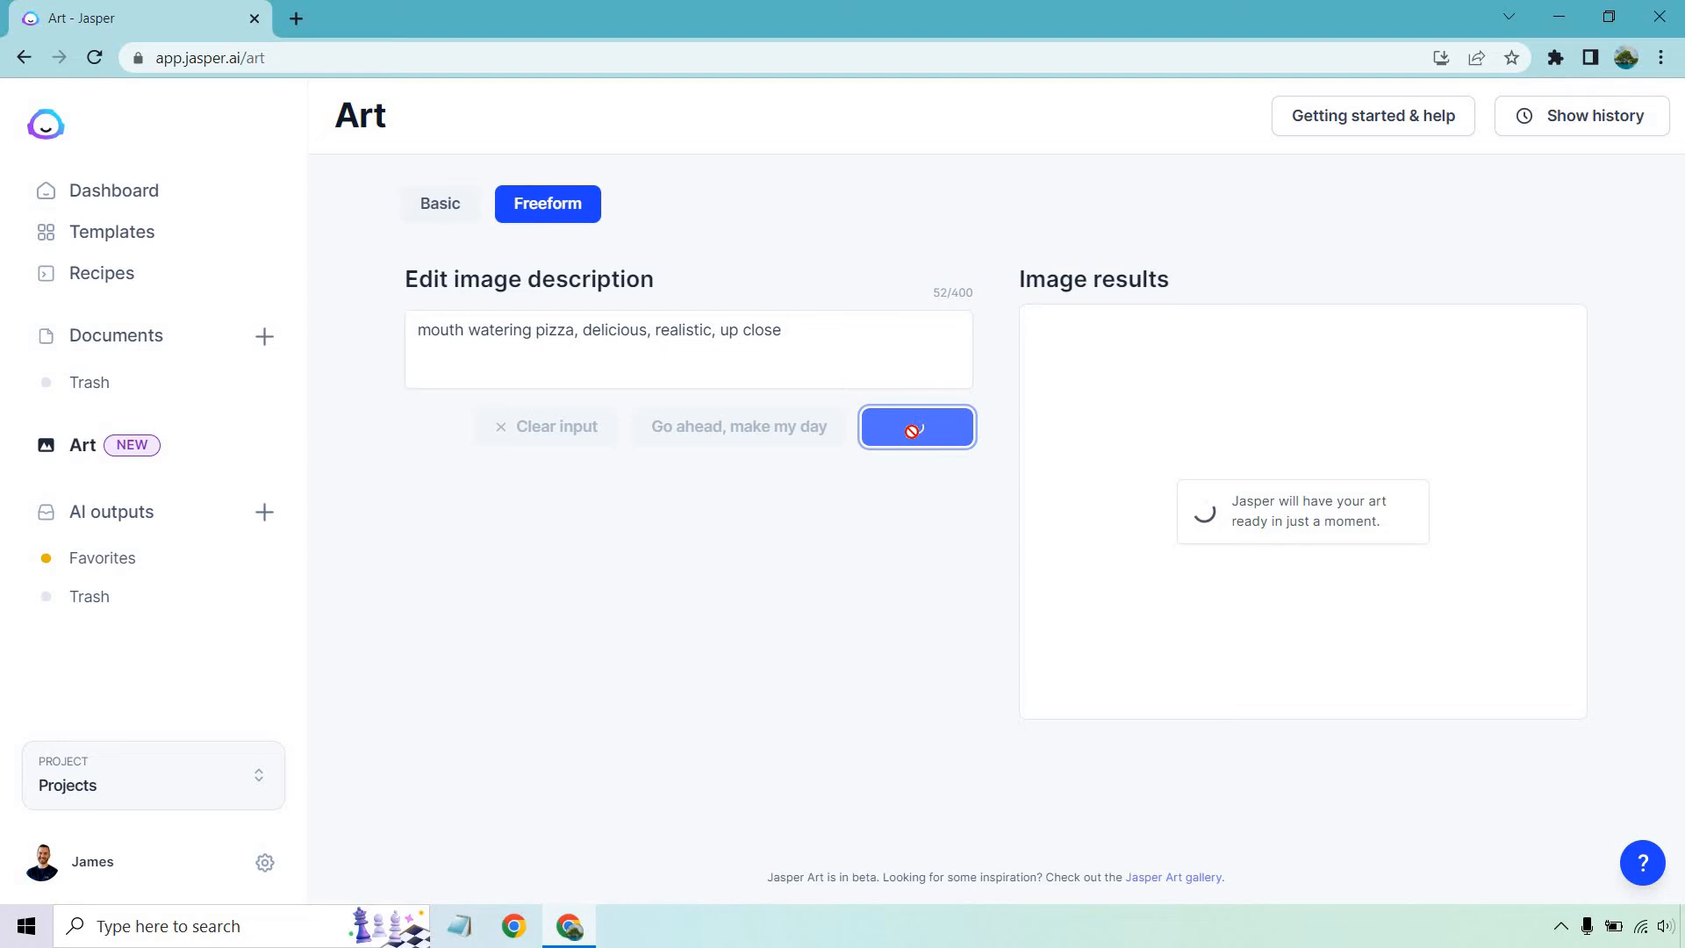
click(914, 426)
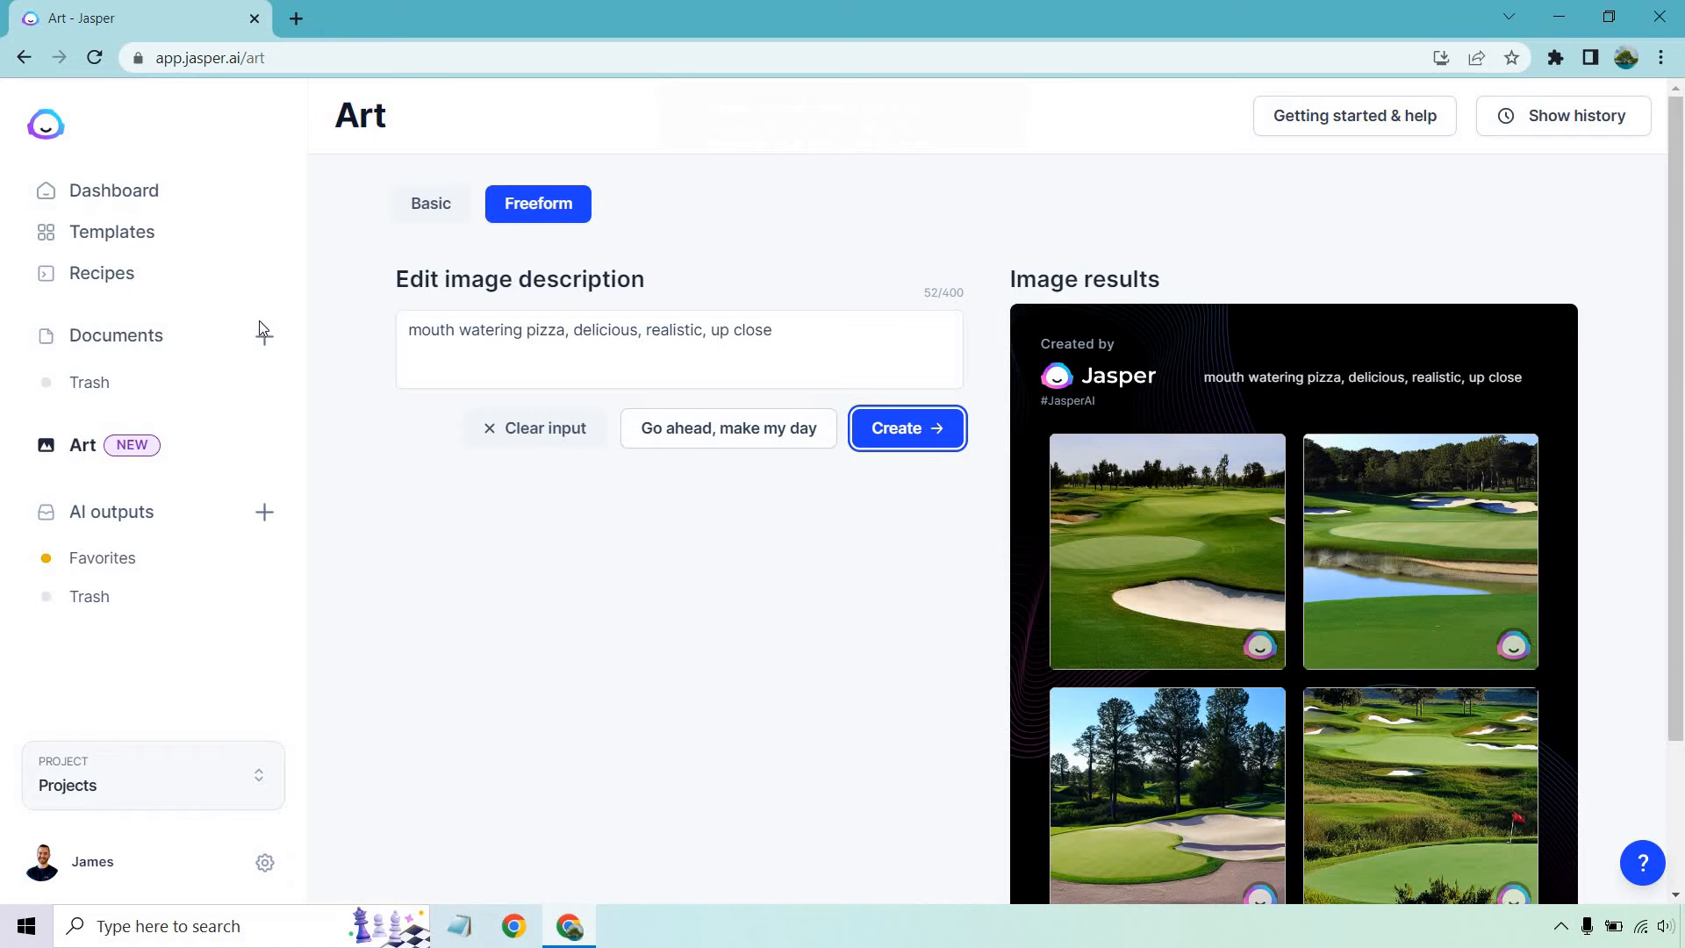
click(906, 428)
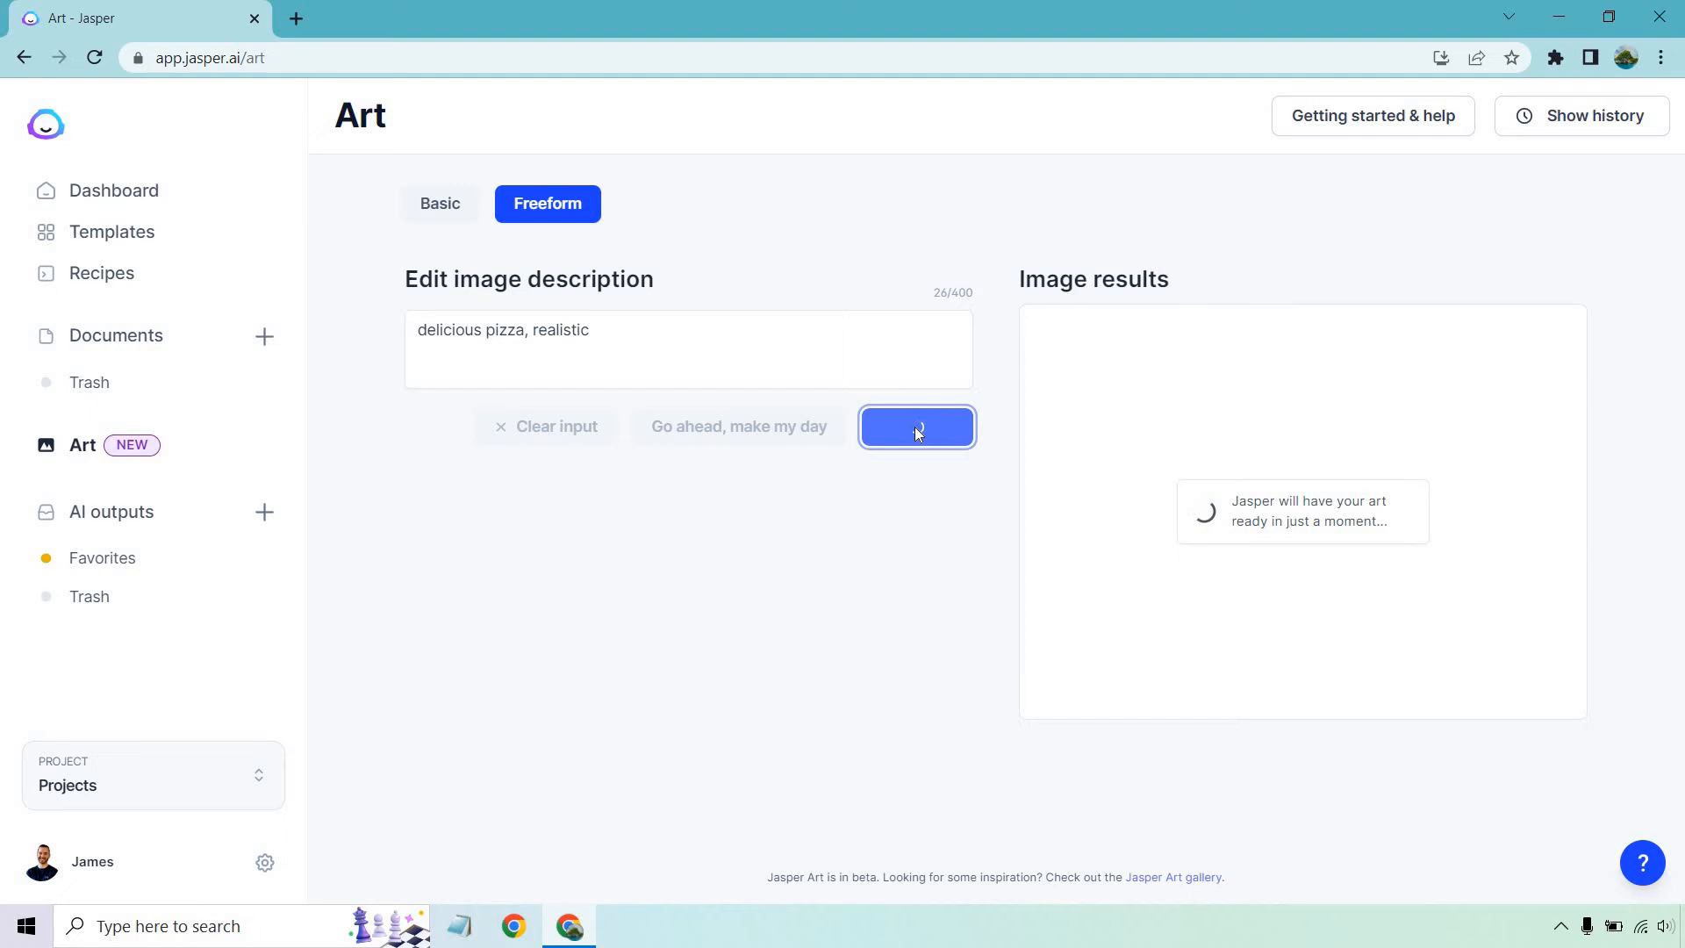
Try 'delicious pizza, realistic', 'delicious pizza, cartoon' and 'pizza, cartoon', then switch to the Basic form.
click(916, 426)
text(cartoon)
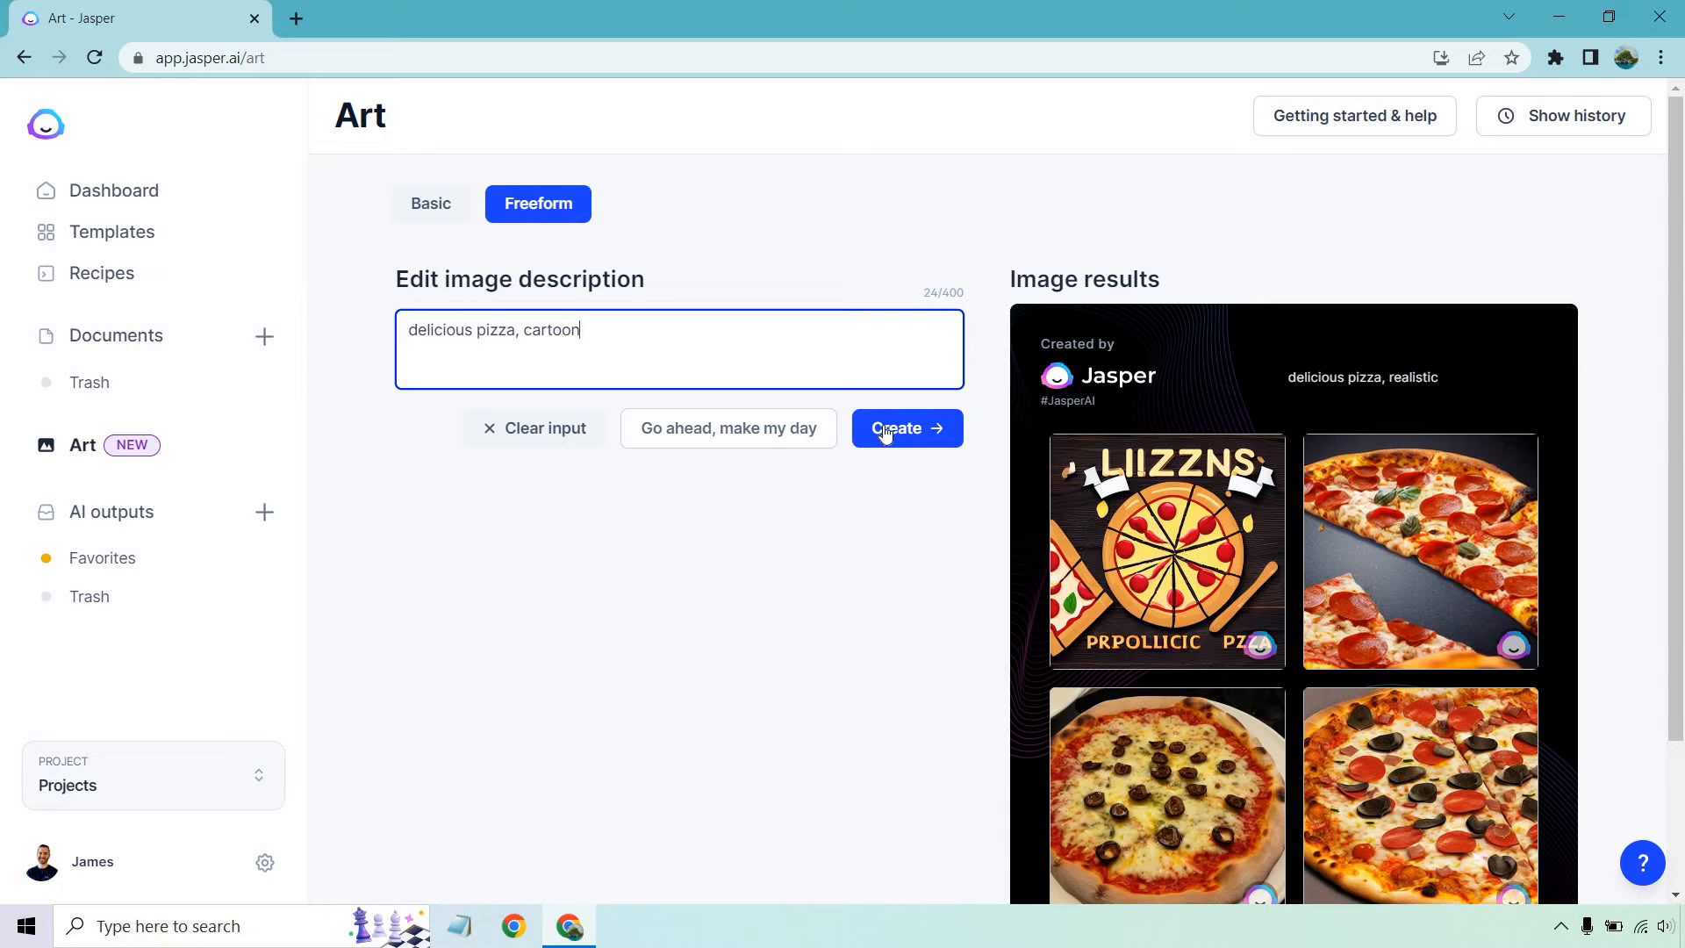
click(905, 427)
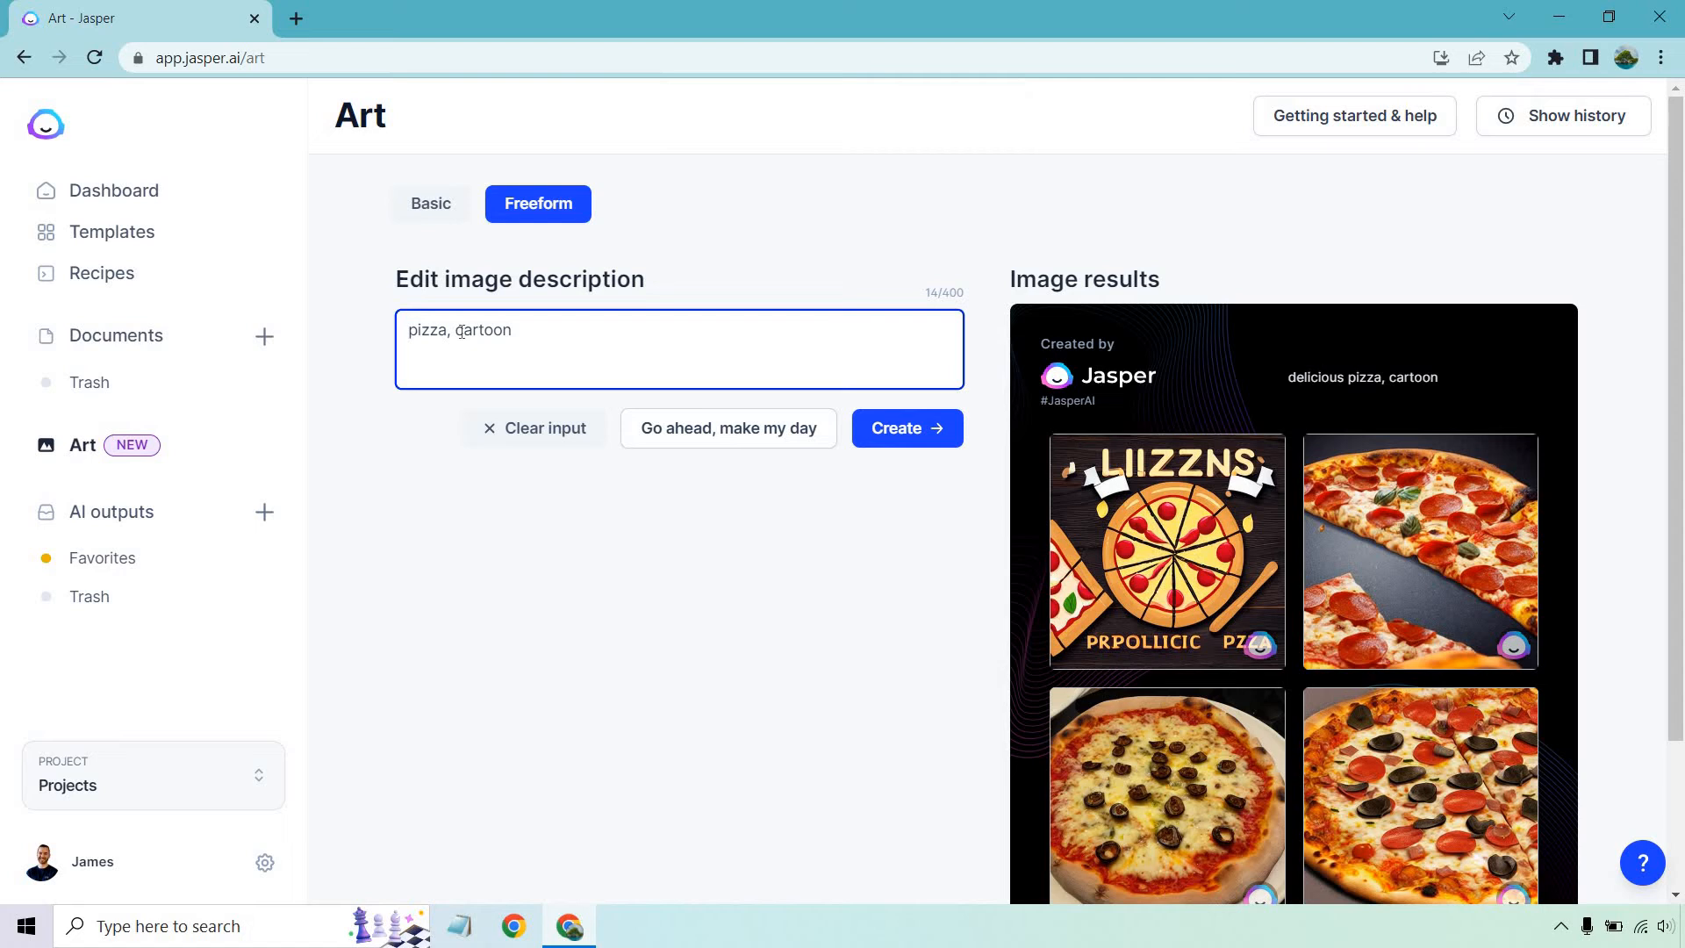
click(905, 427)
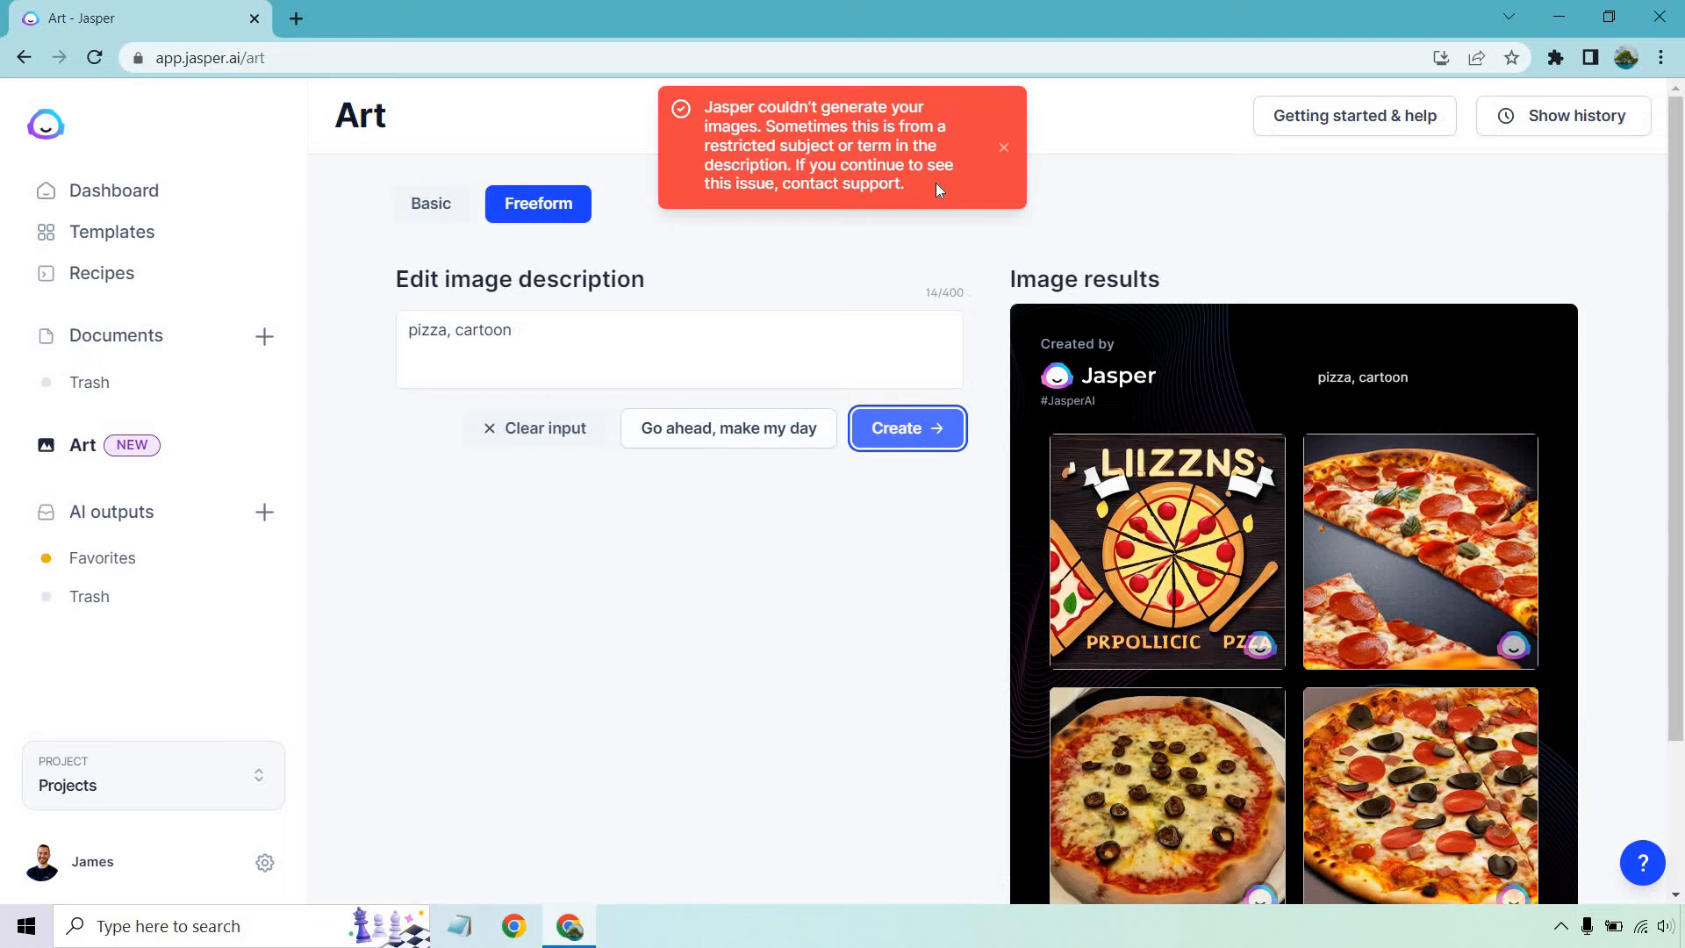
click(430, 203)
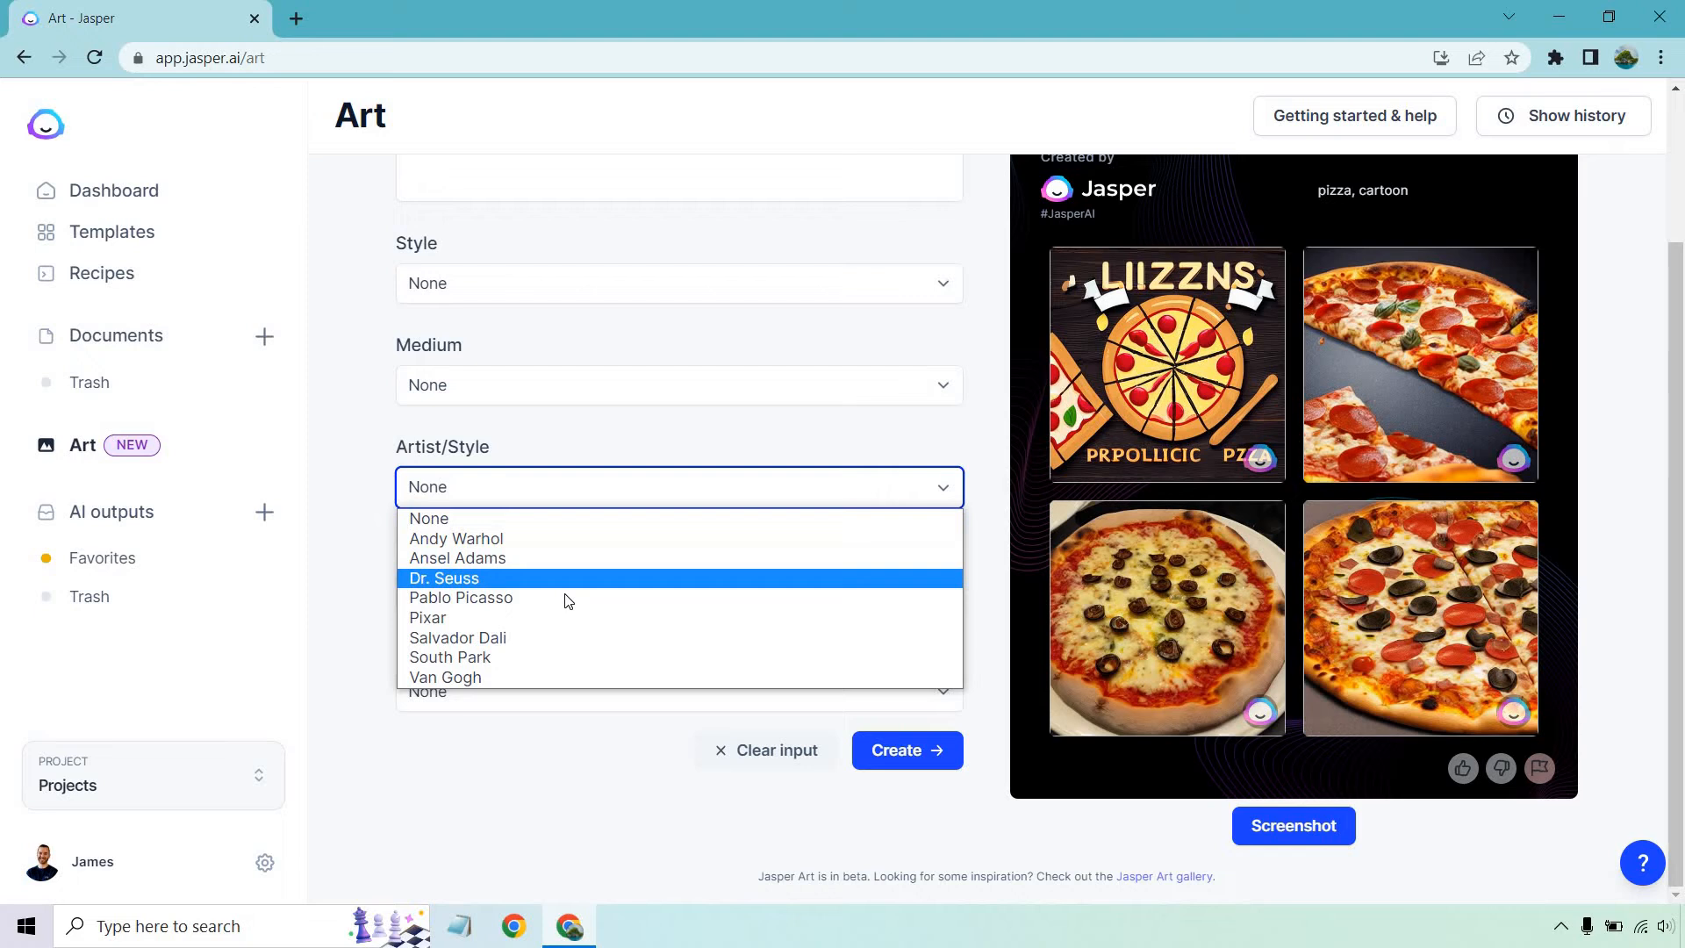
Generate Pablo Picasso and Illustration style pizza images, then return to Freeform for the swamp prompt.
click(460, 598)
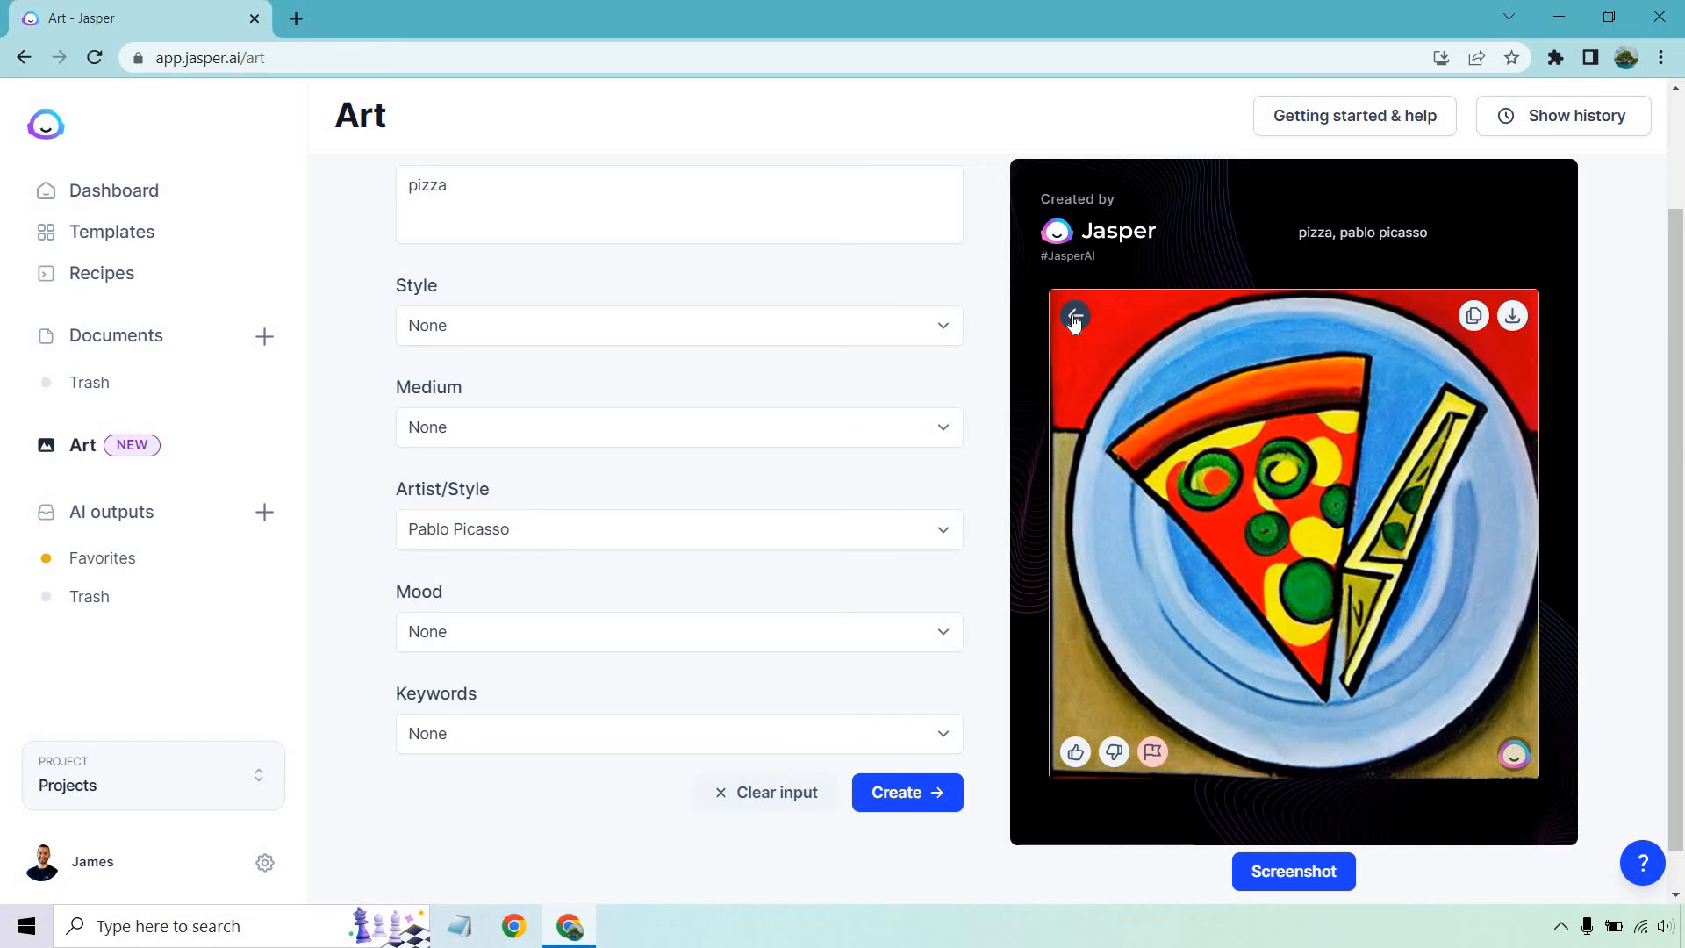
click(679, 325)
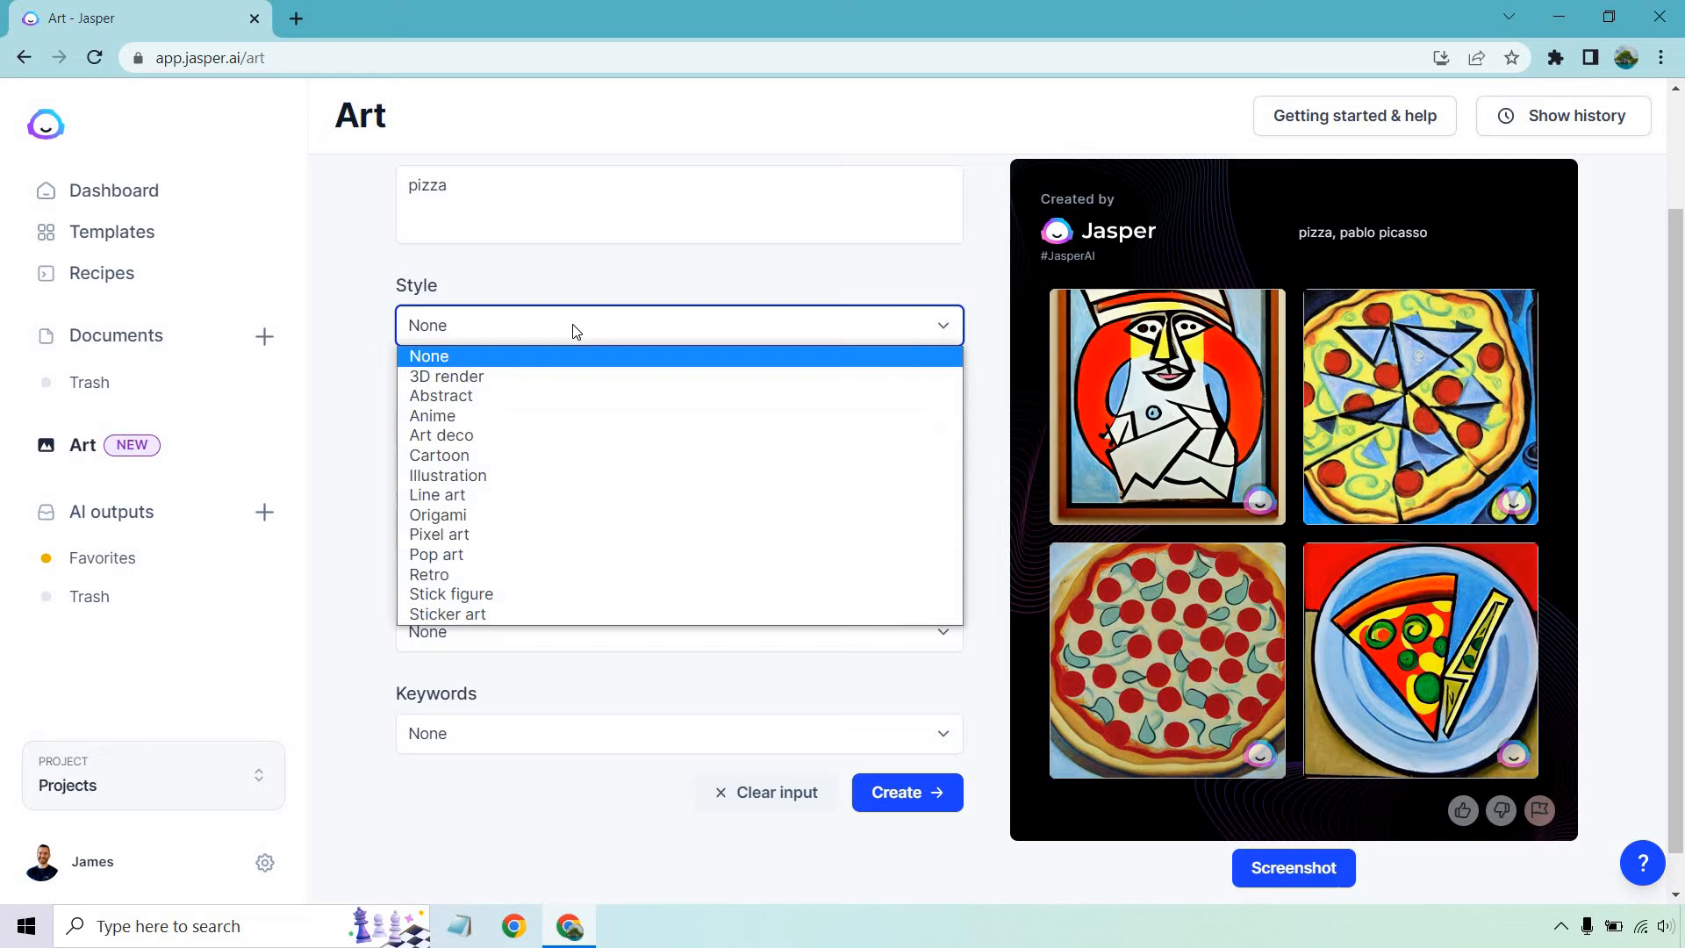
click(446, 474)
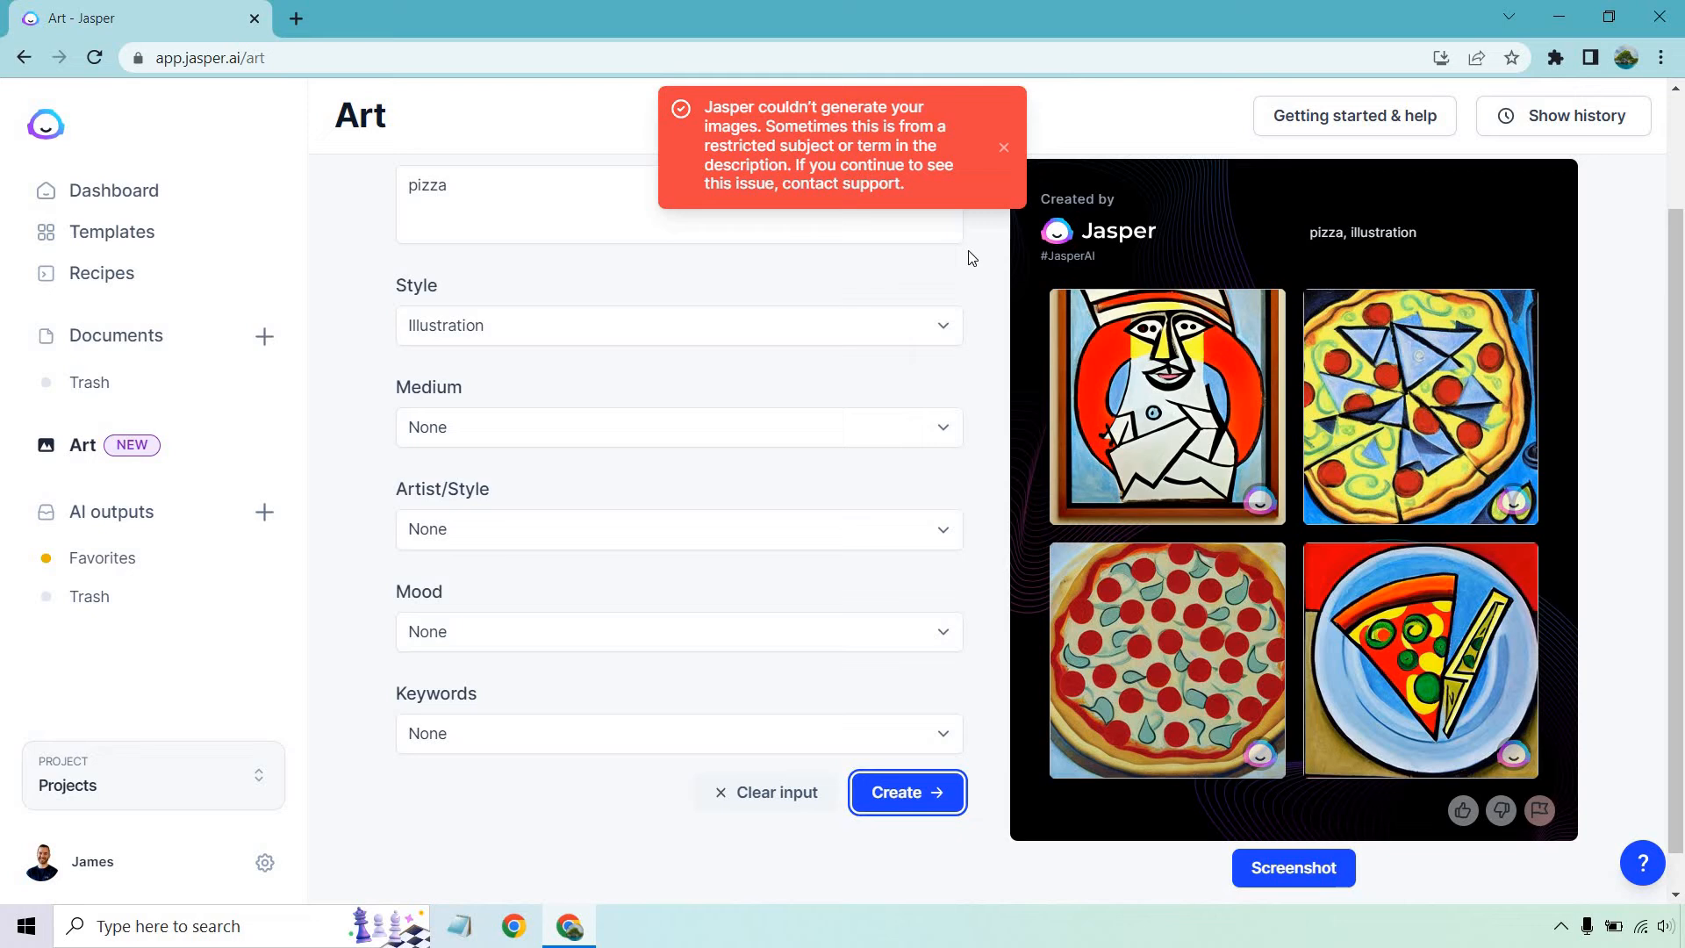
click(678, 324)
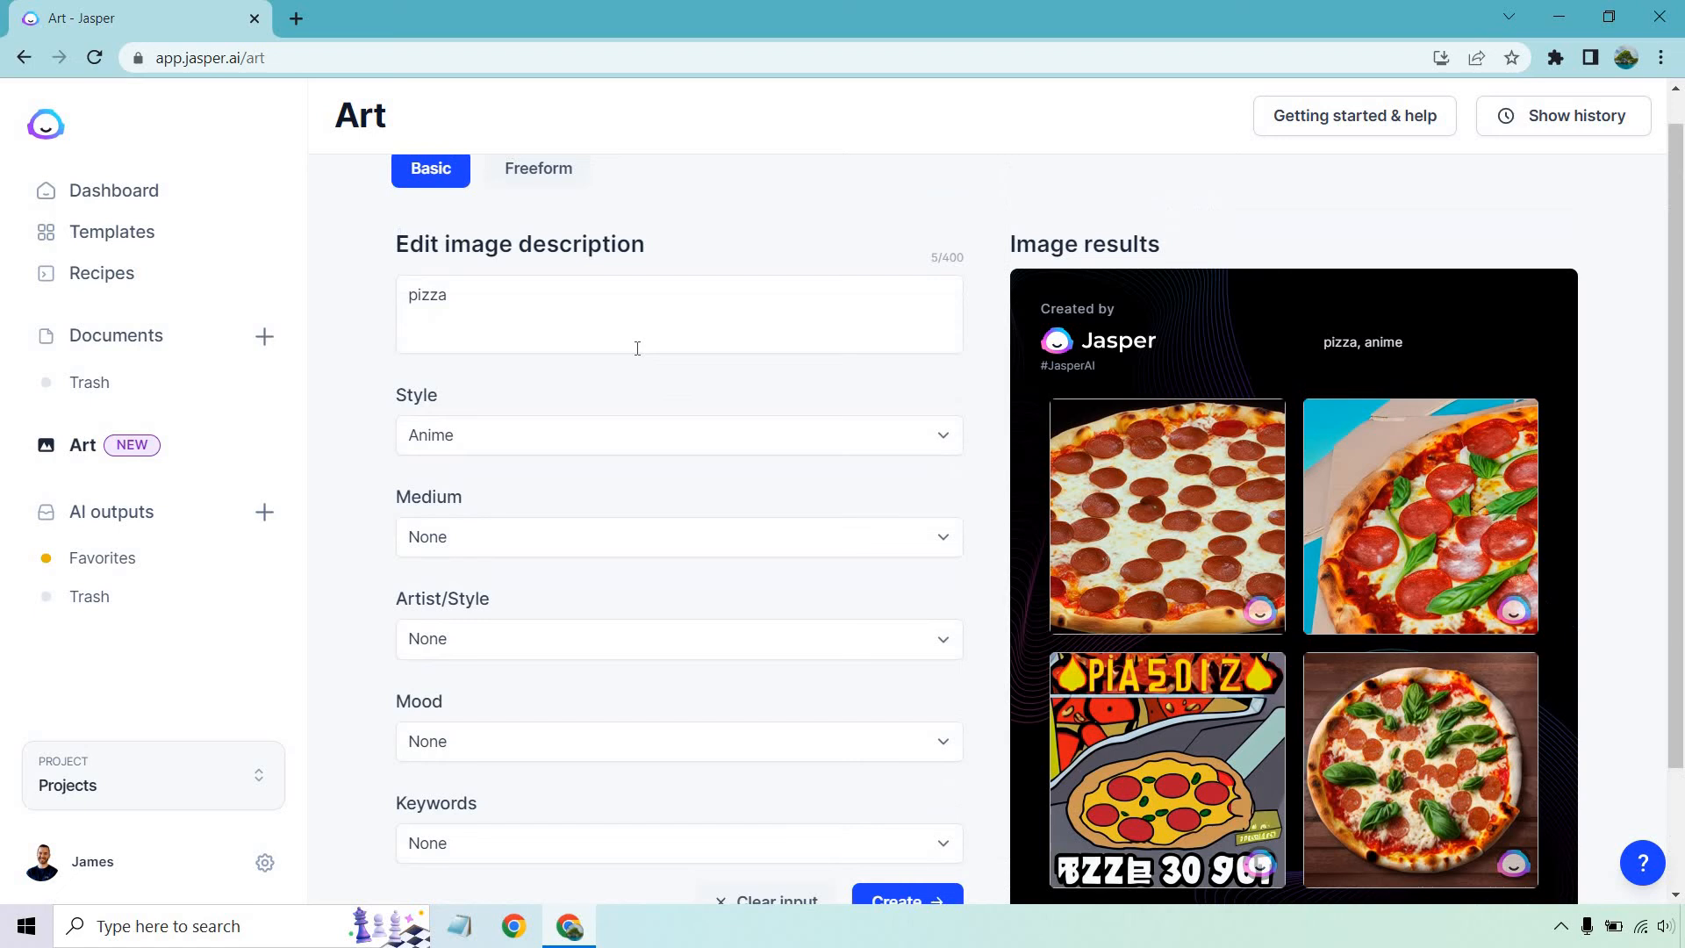
click(537, 169)
text(gloomy, dreadful swamp, rain and lightning, dark)
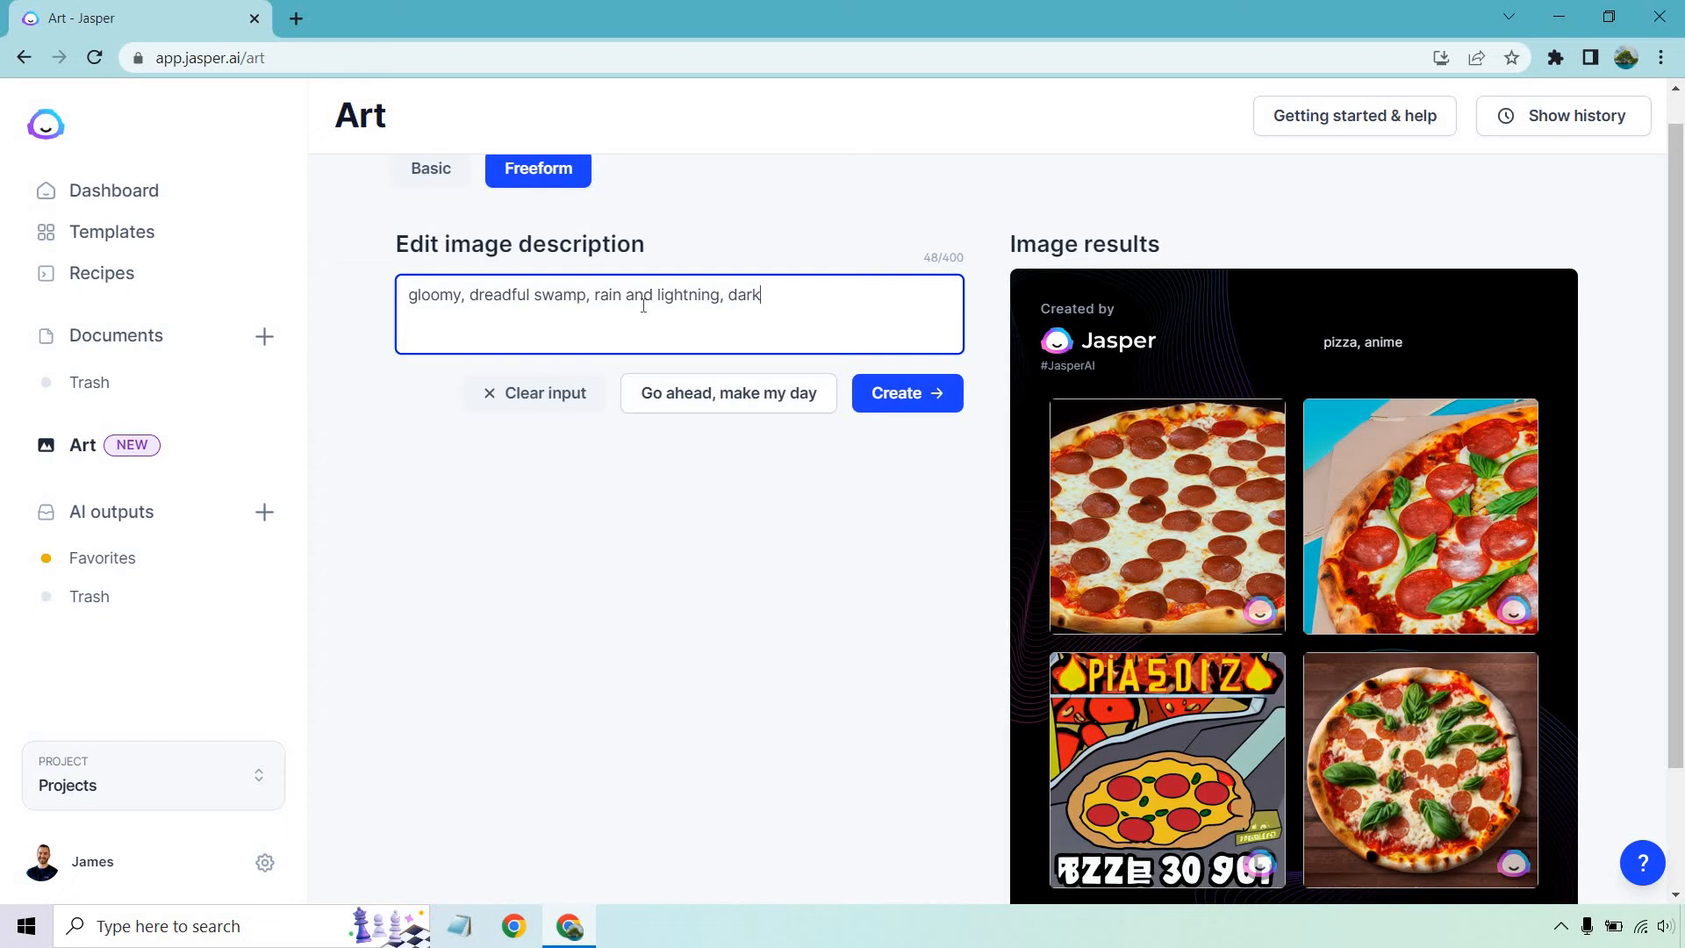
Create the gloomy swamp images and inspect them enlarged before returning to the grid.
click(904, 392)
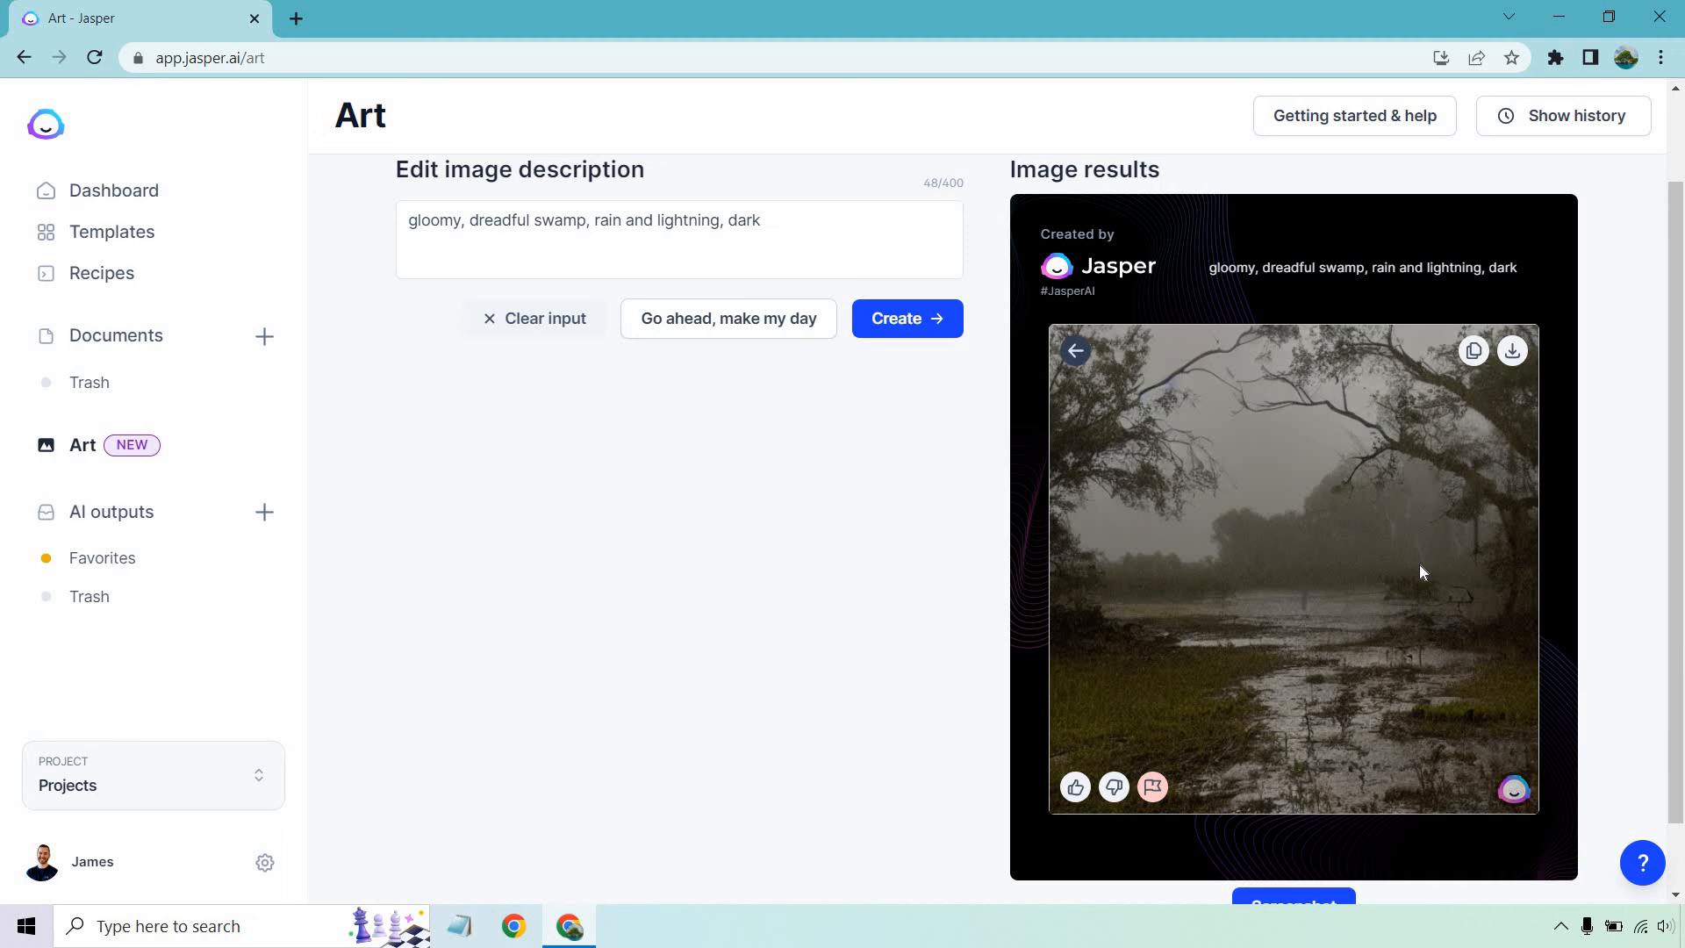
click(1076, 351)
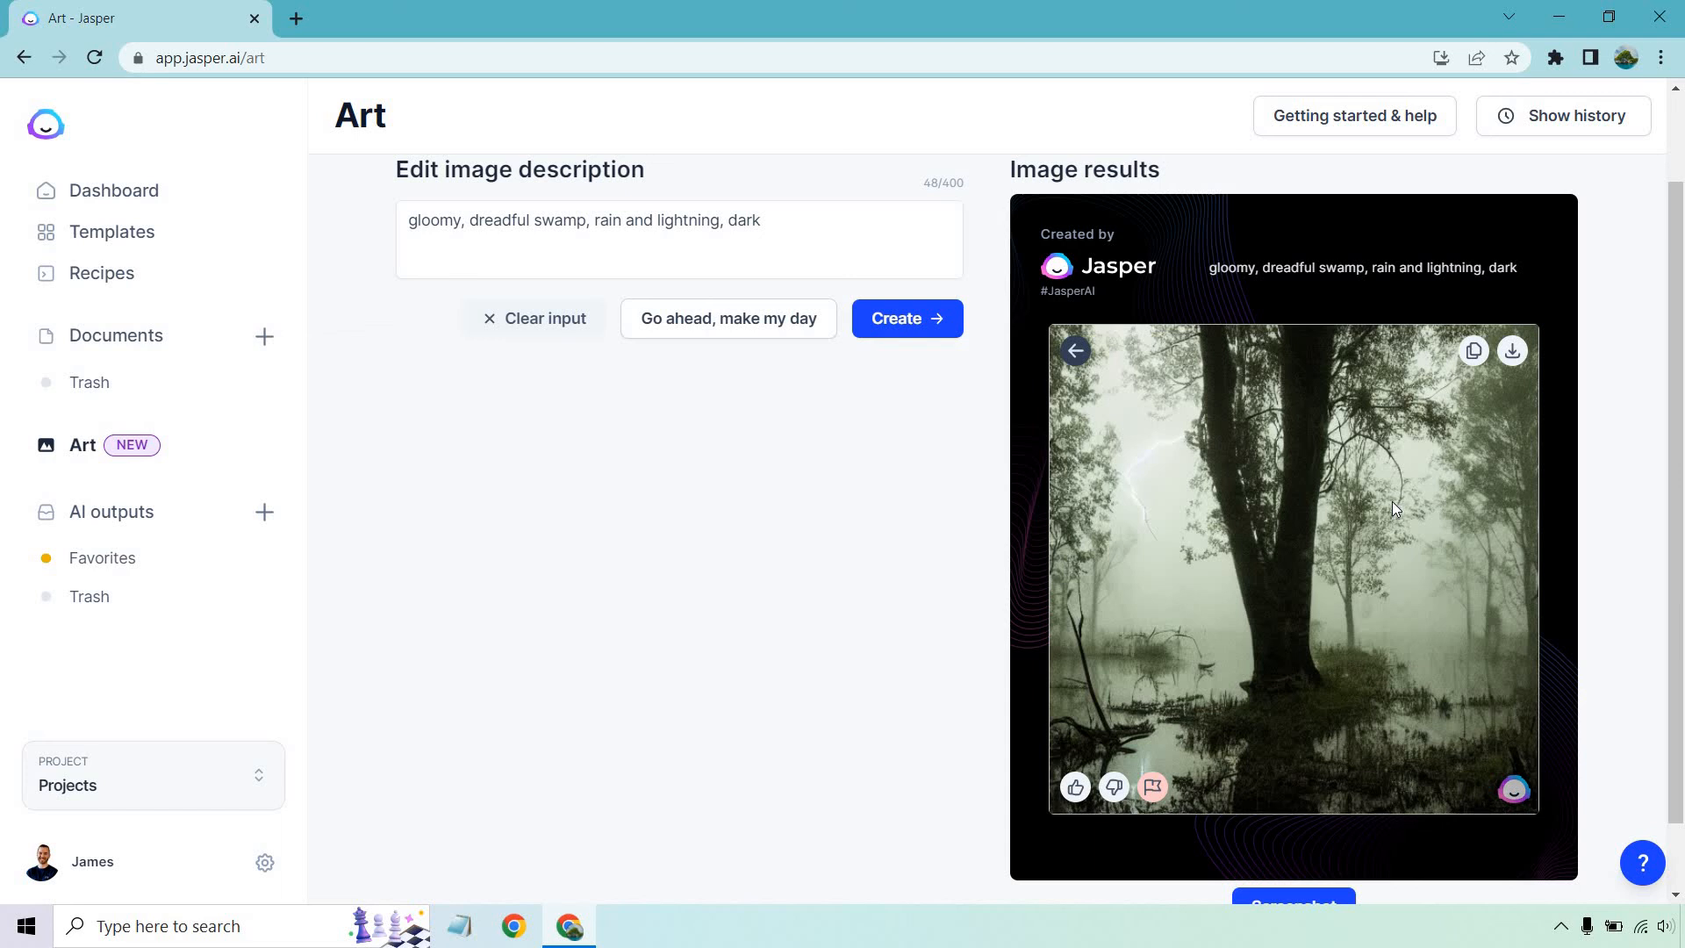
mouse_move(1074, 351)
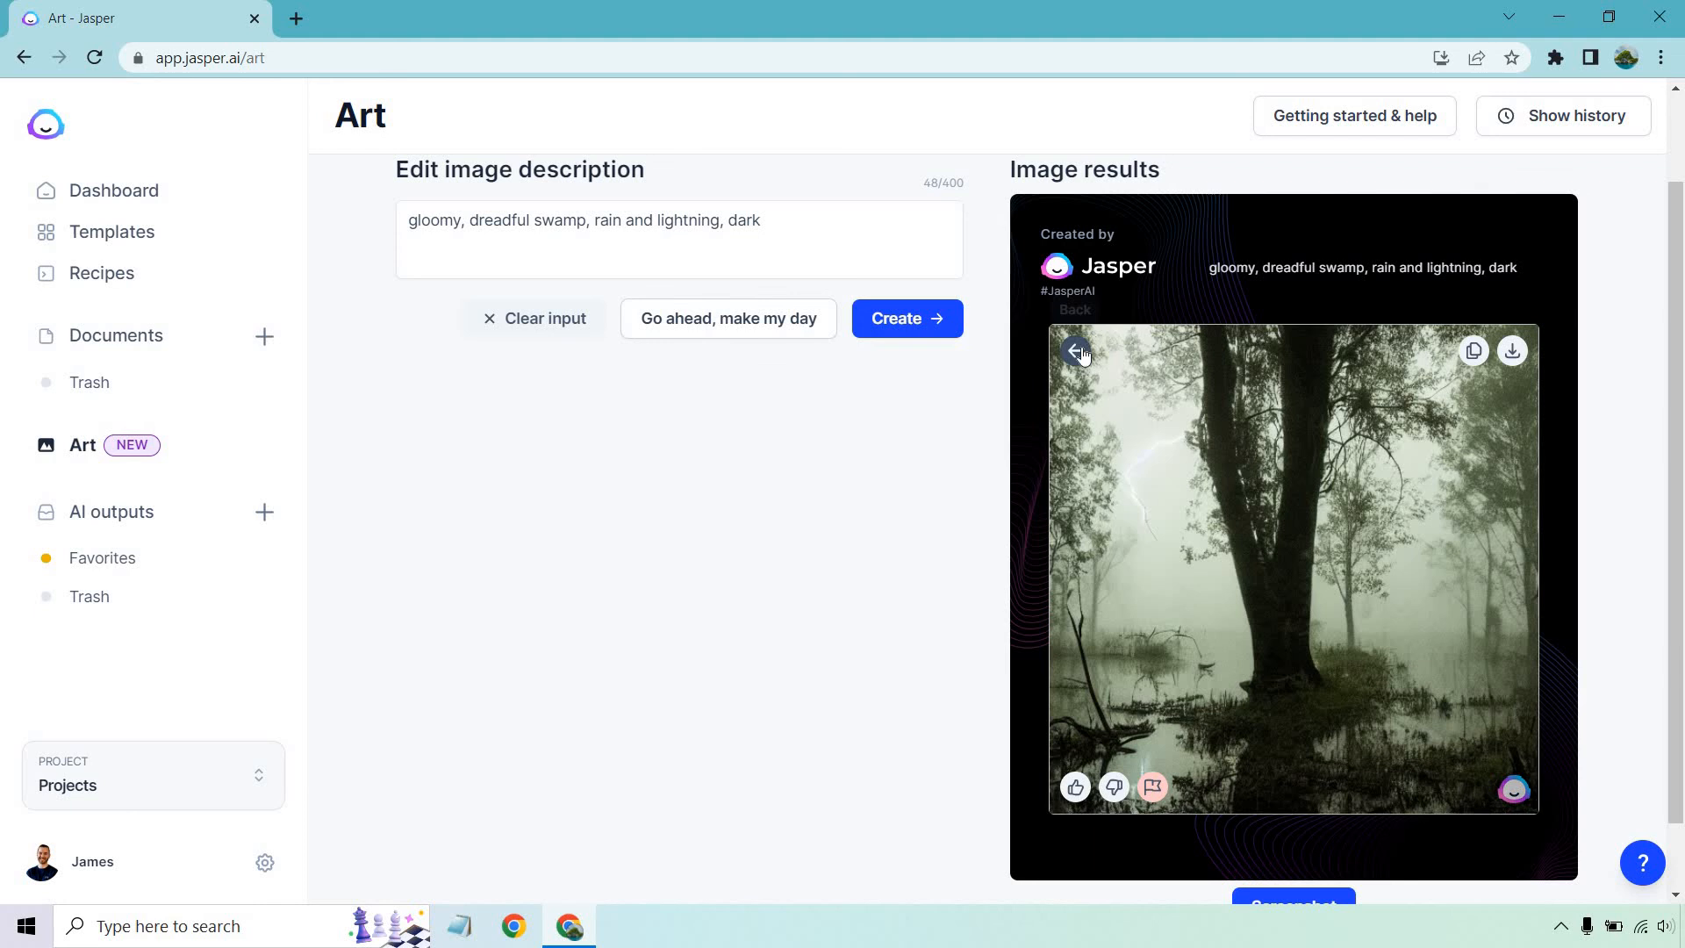
click(1077, 353)
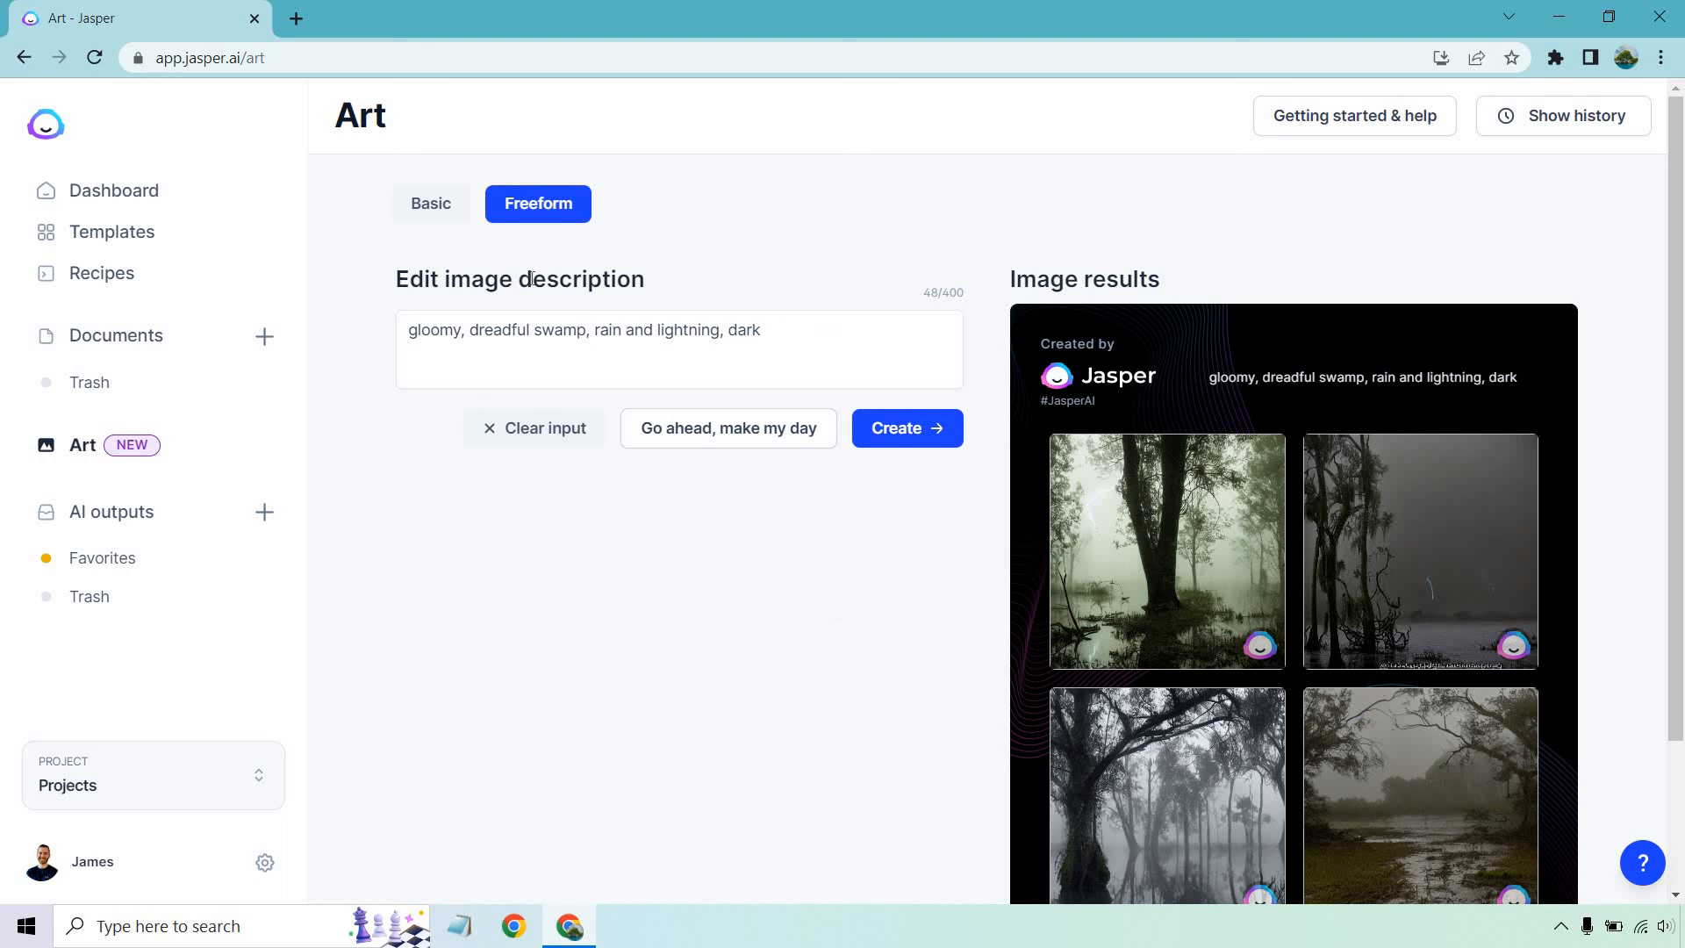
Switch the swamp prompt to the Basic form and pick the Retro style.
click(678, 360)
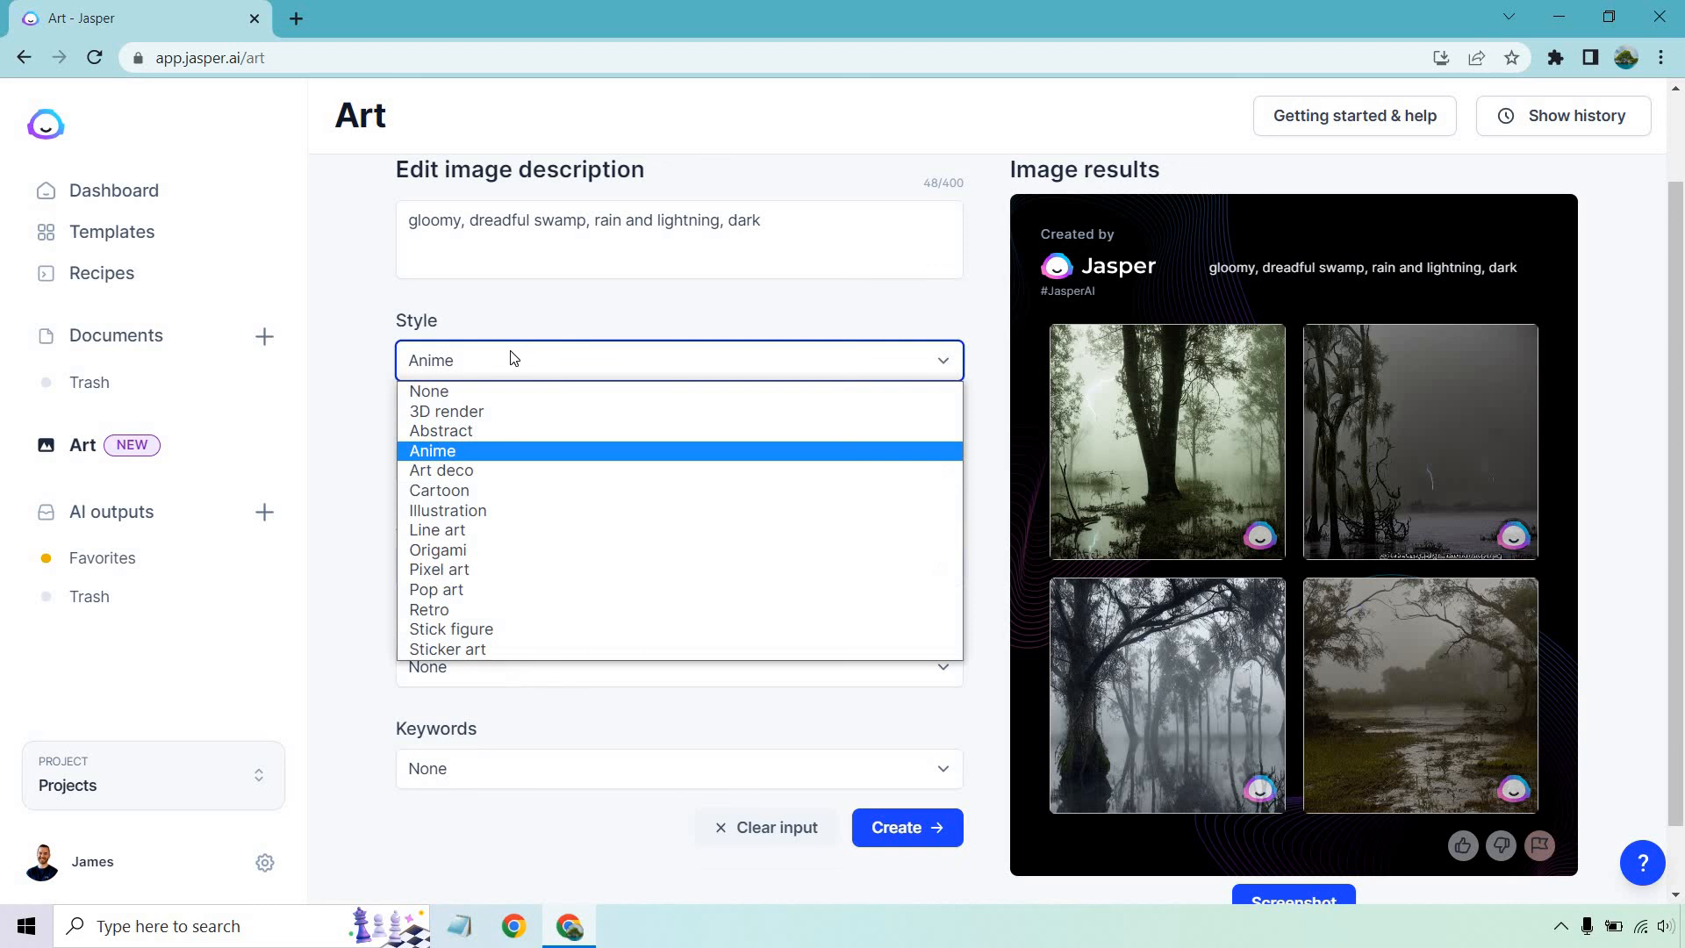
click(429, 609)
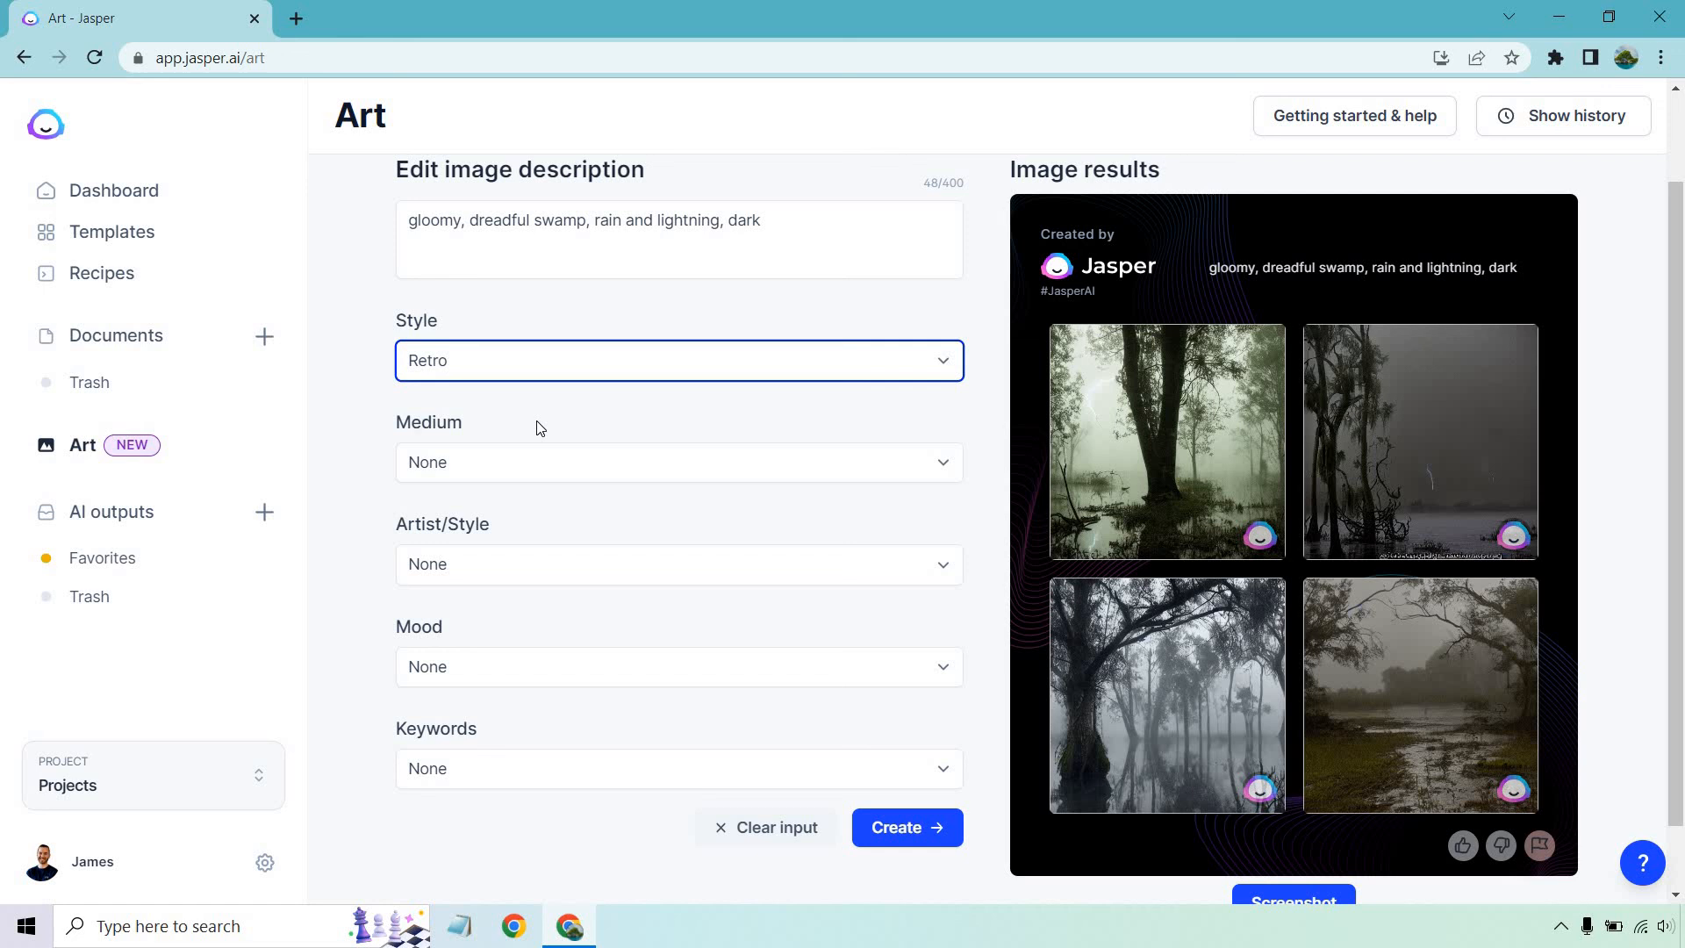